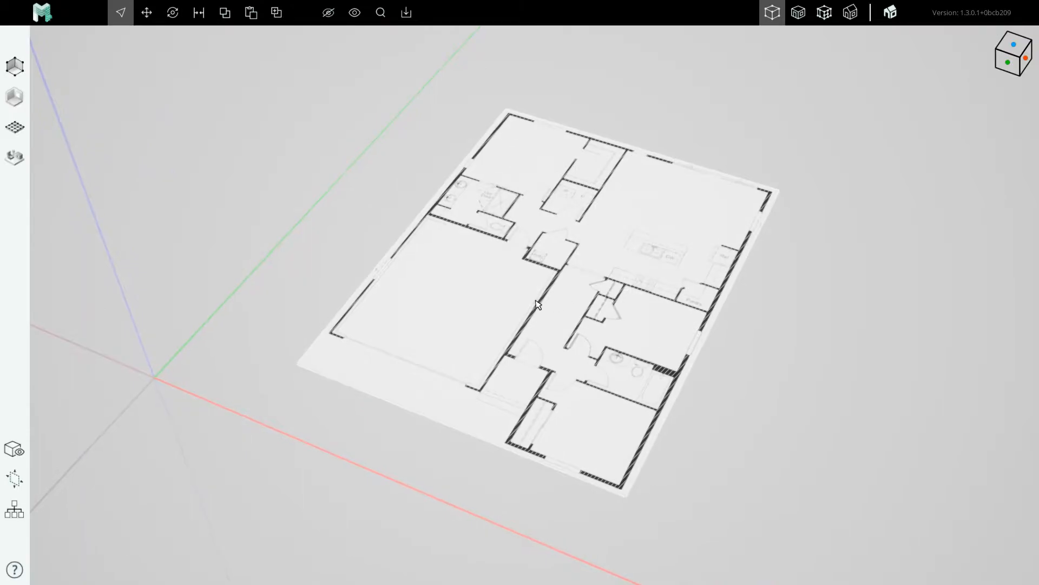
Step: Align the camera to the view cube's top view, looking straight down on the plan
click(771, 12)
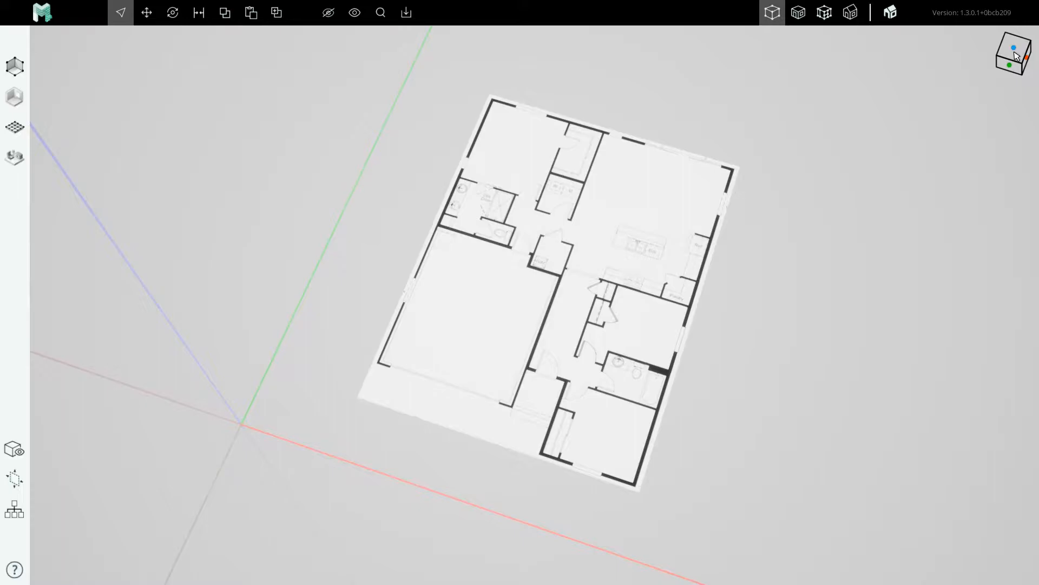
mouse_move(1013, 51)
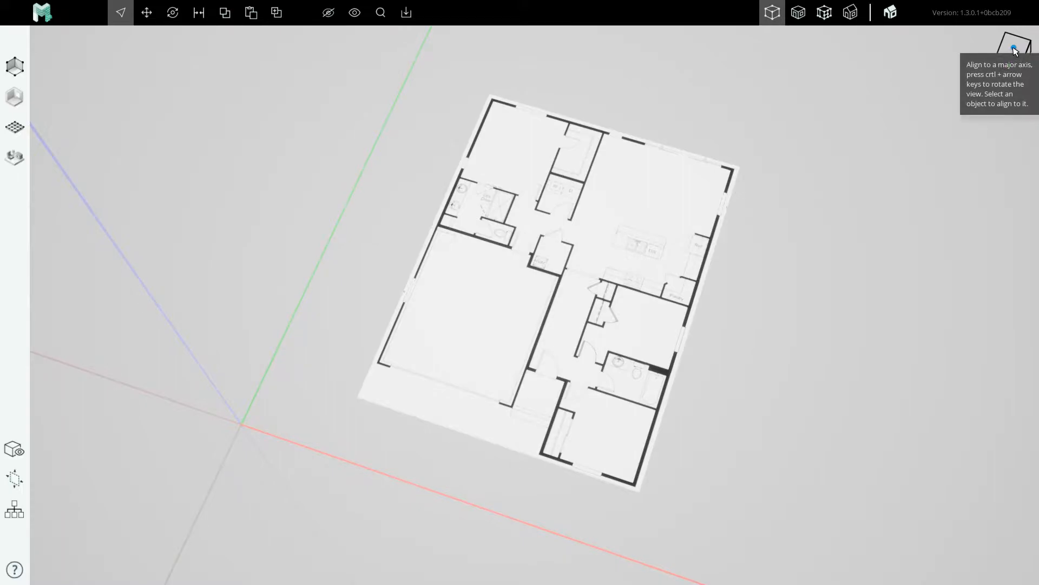
click(1014, 53)
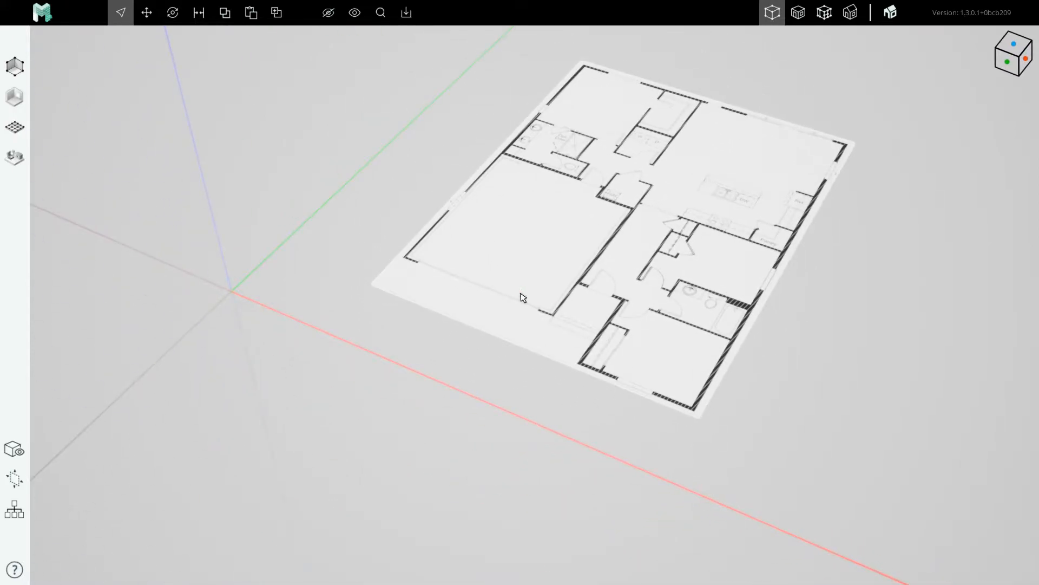
click(771, 12)
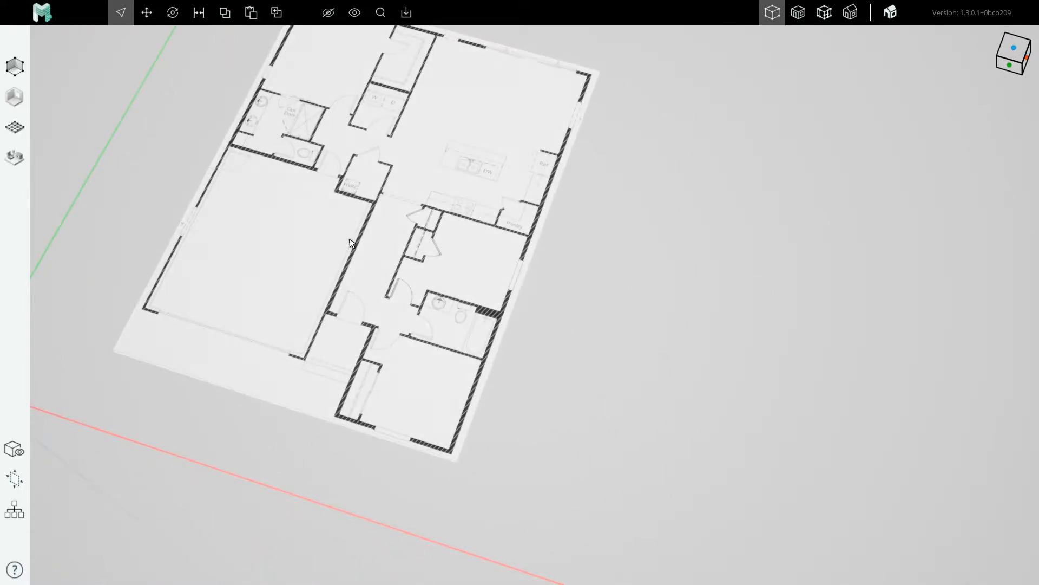
click(797, 11)
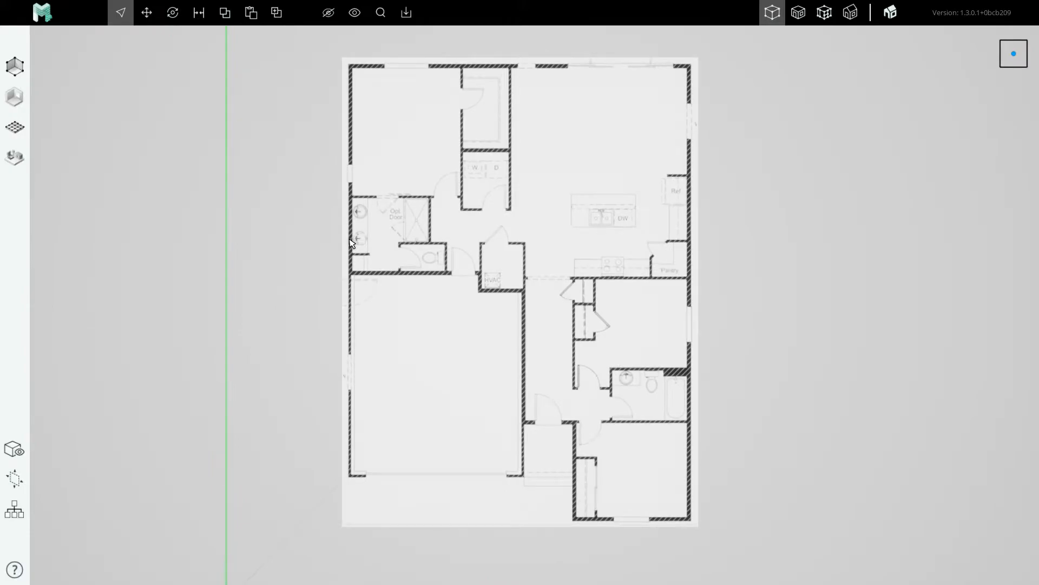
click(771, 12)
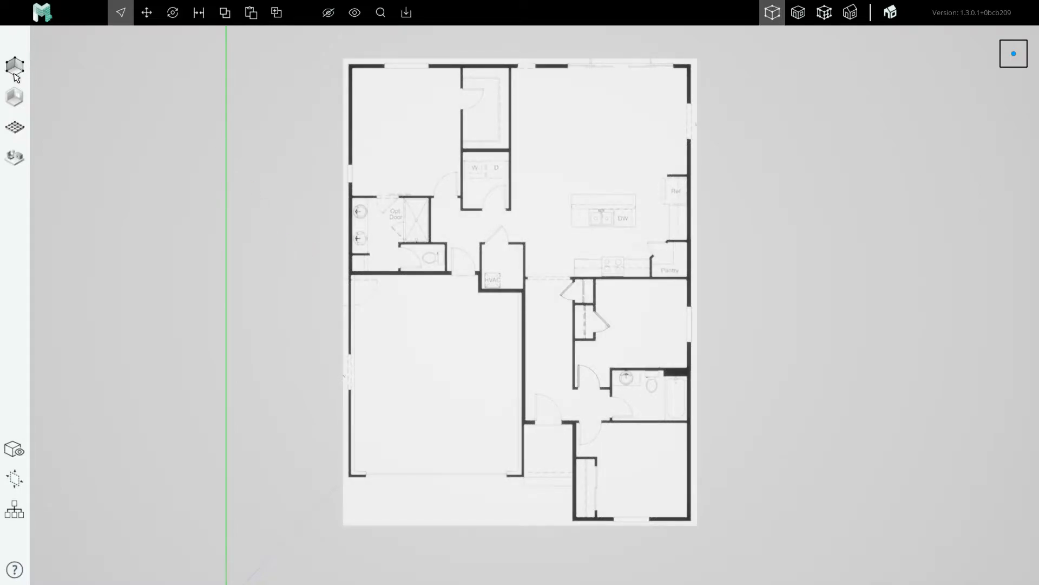
mouse_move(15, 65)
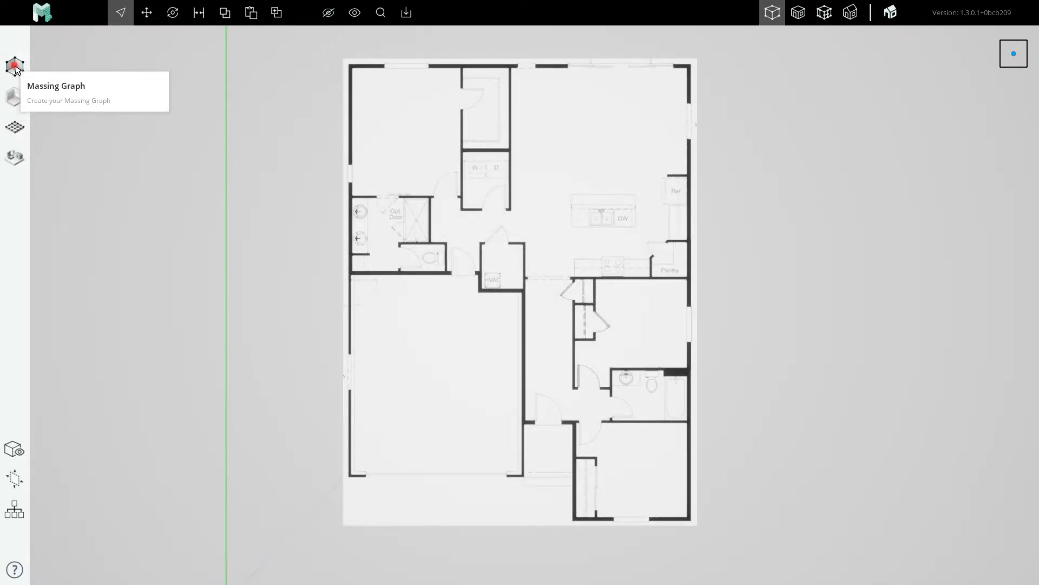
Step: Open the Massing Graph tools in the left toolbar and choose the Line Tool
click(14, 65)
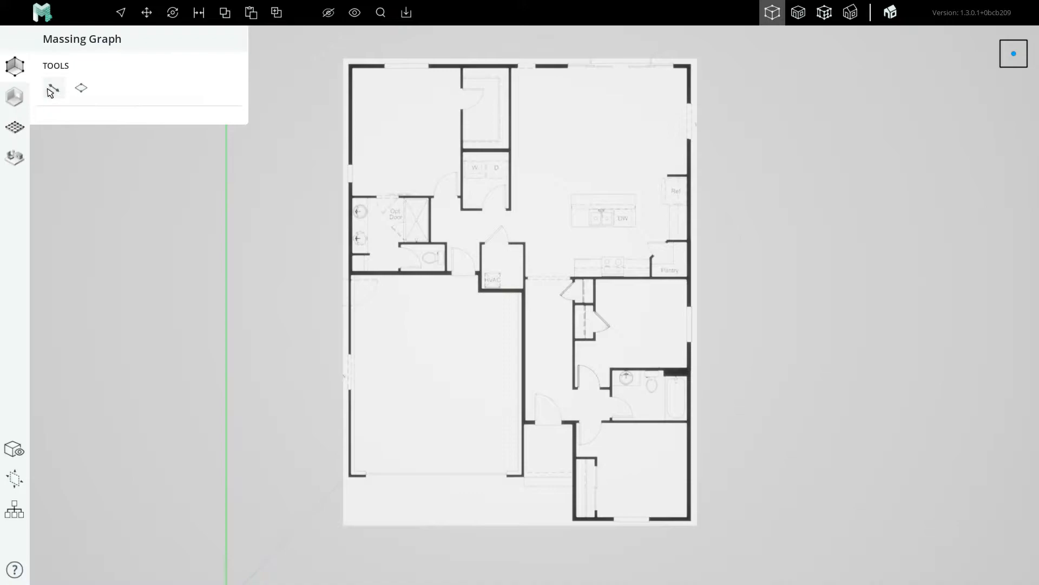
mouse_move(52, 88)
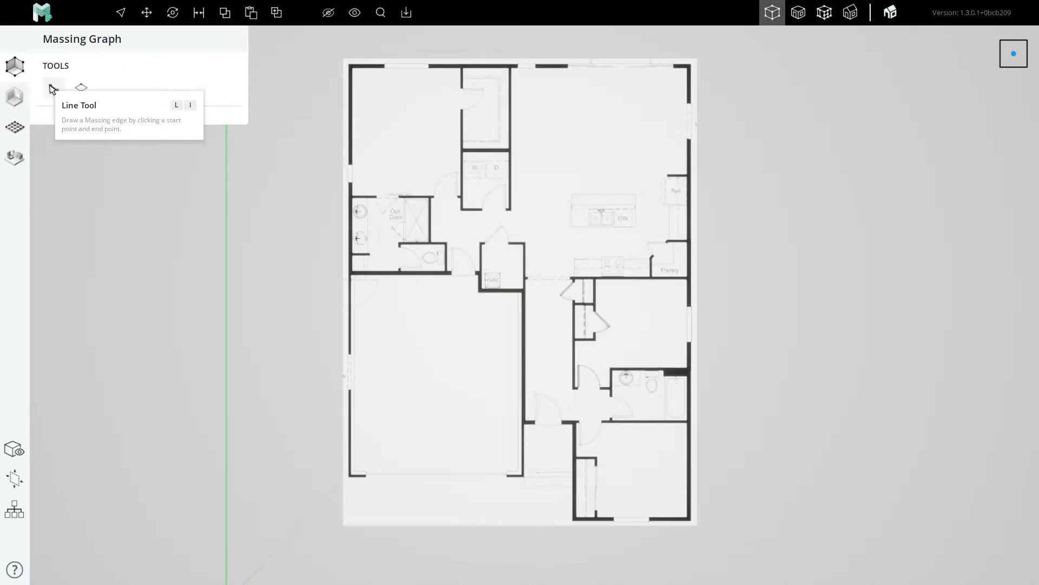
mouse_move(49, 98)
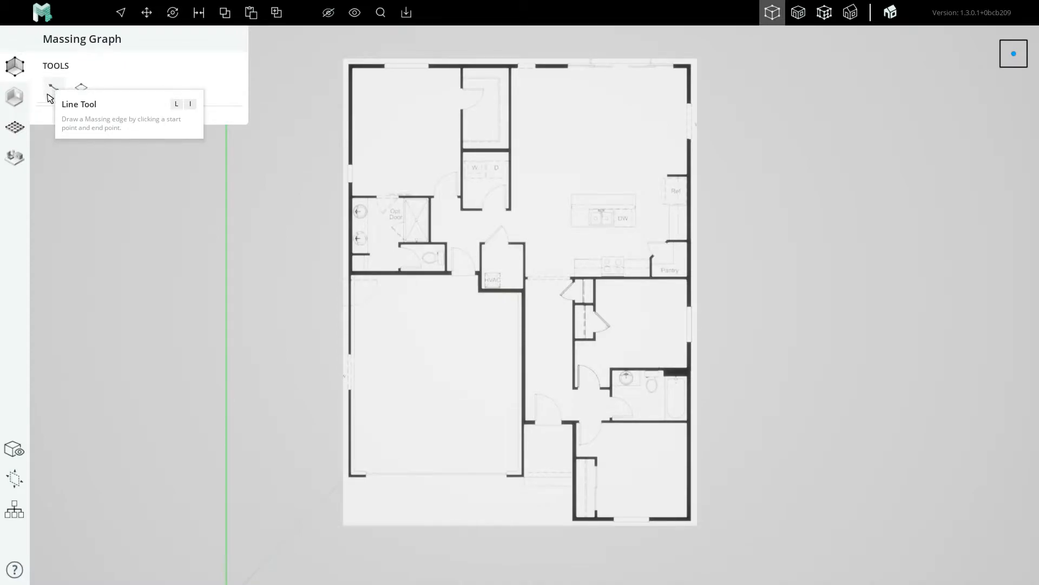
click(53, 88)
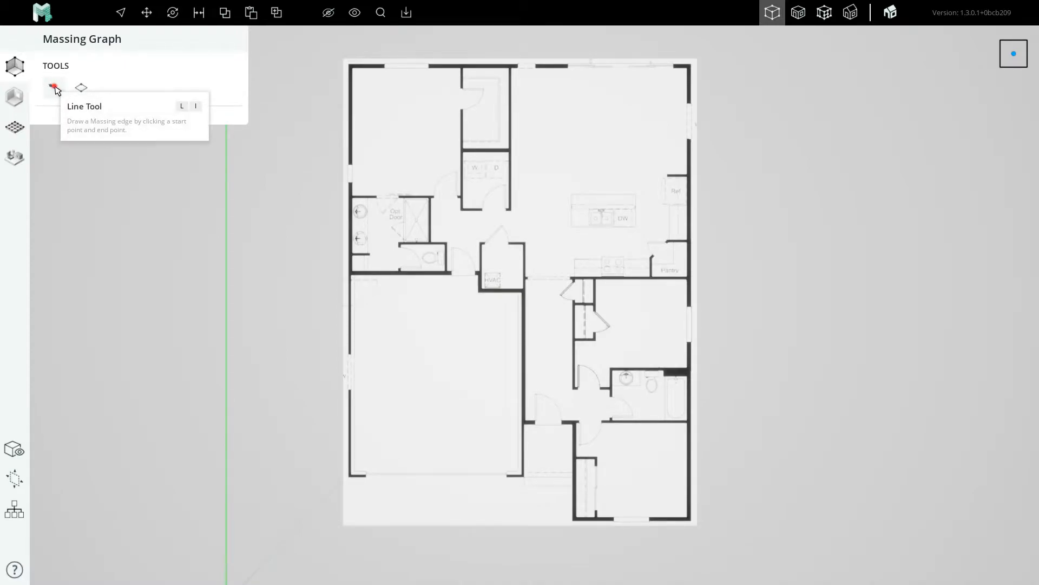
mouse_move(443, 250)
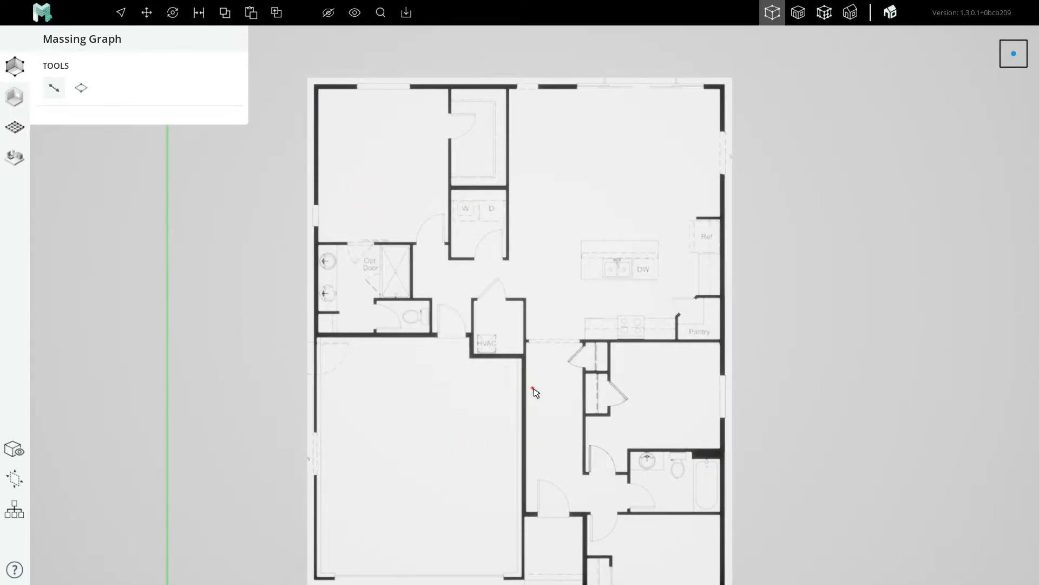
mouse_move(525, 310)
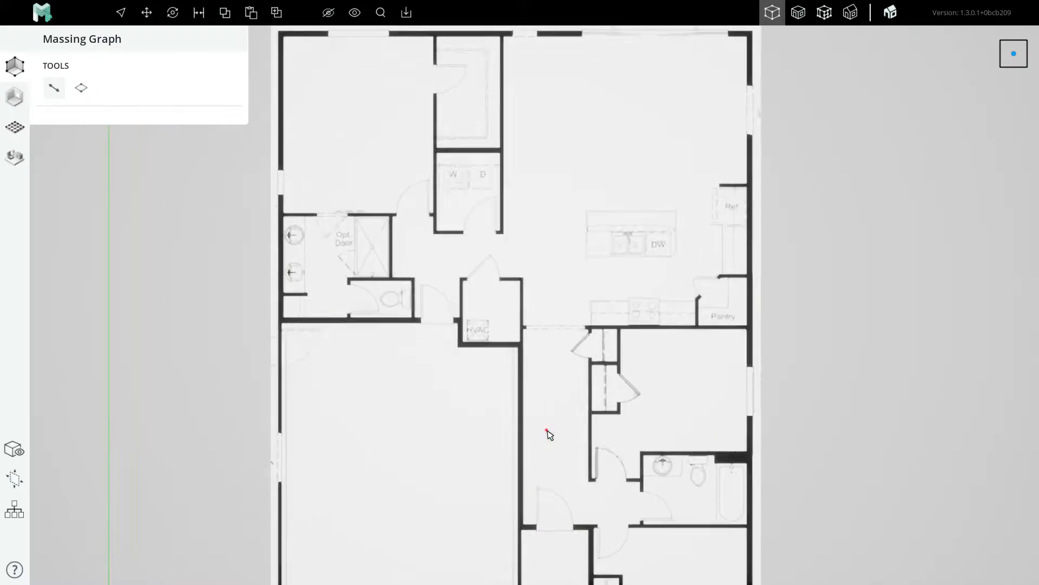
Step: Trace the left exterior wall from its bottom-left to top-left corner, zooming as needed
scroll(up, 3)
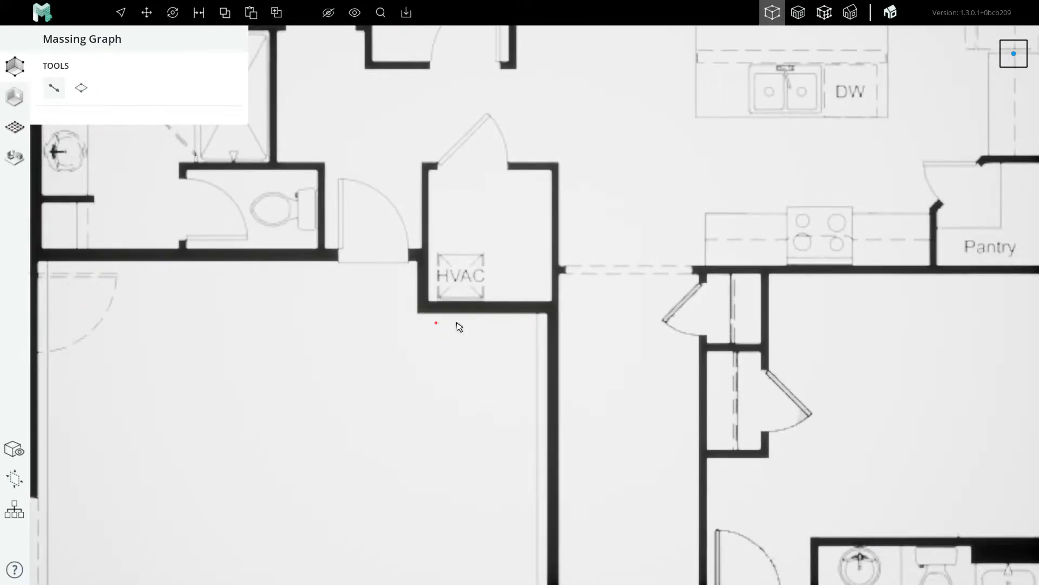
scroll(down, 3)
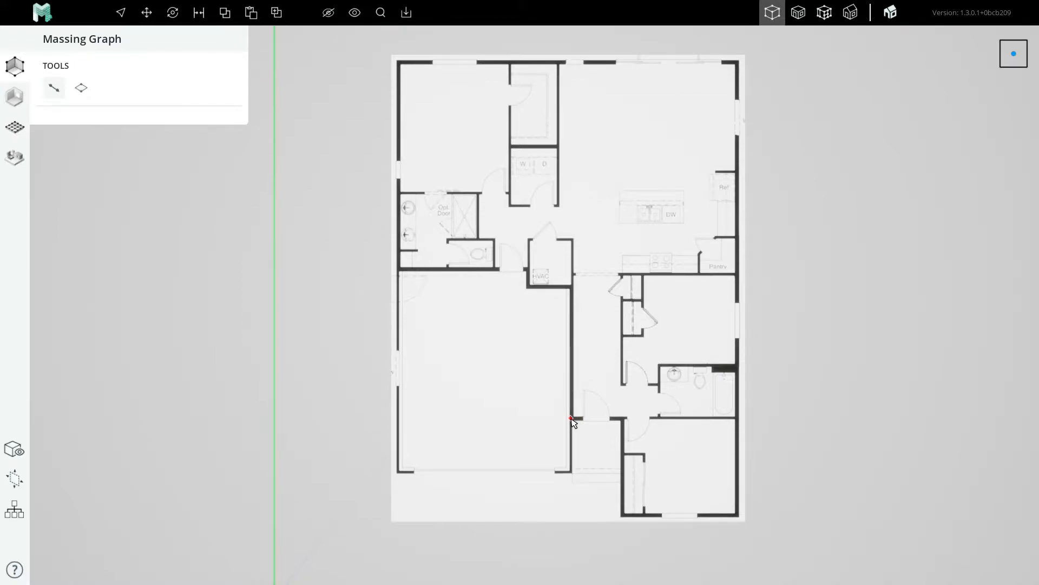
mouse_move(519, 420)
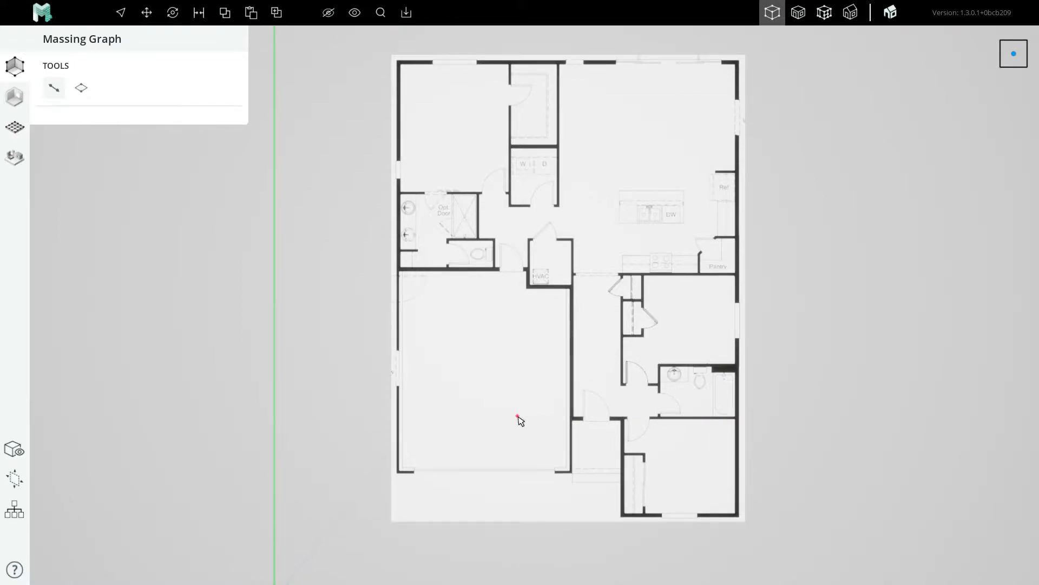
mouse_move(400, 65)
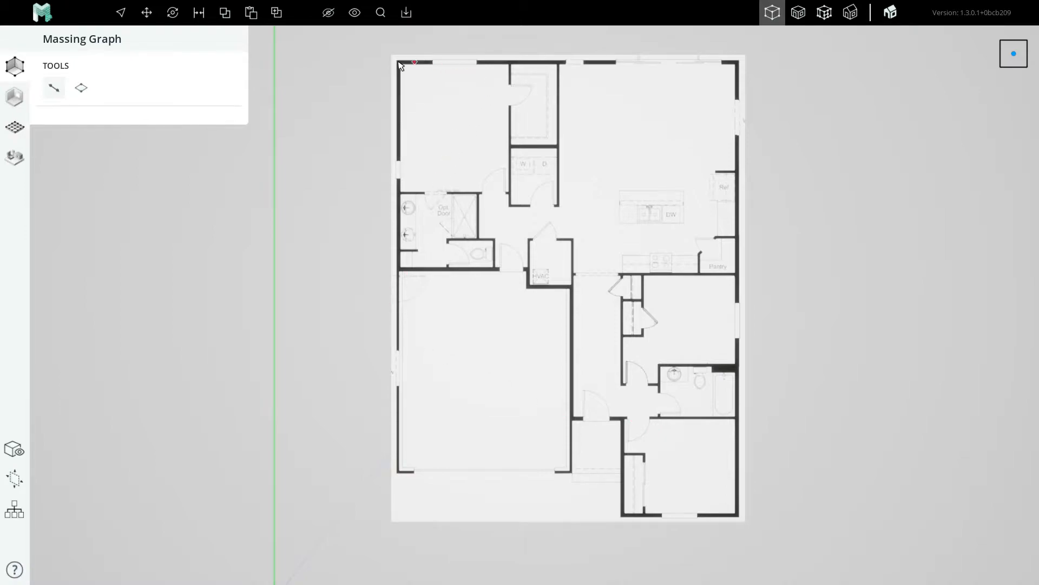
mouse_move(524, 233)
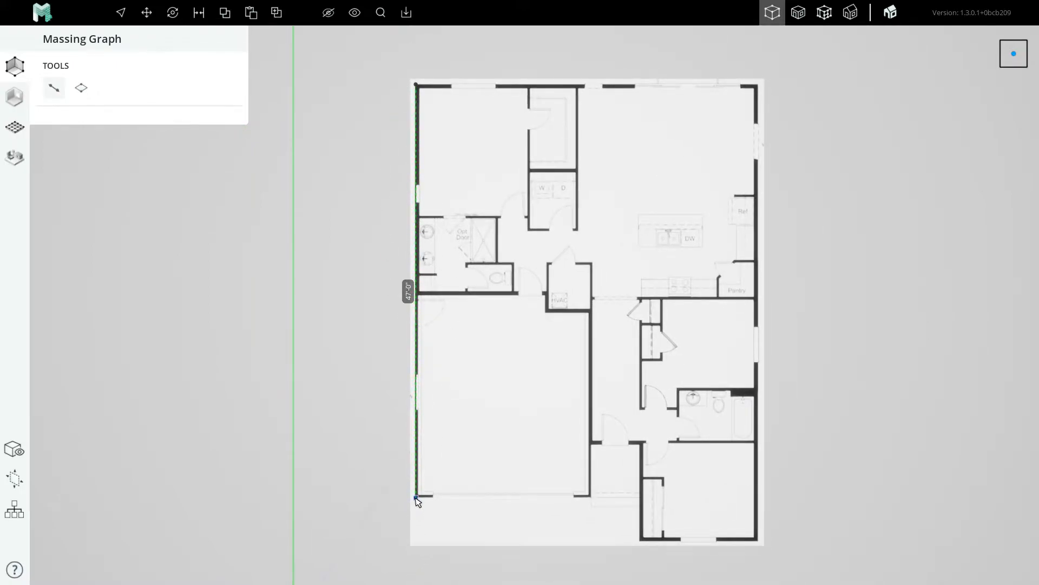
scroll(up, 3)
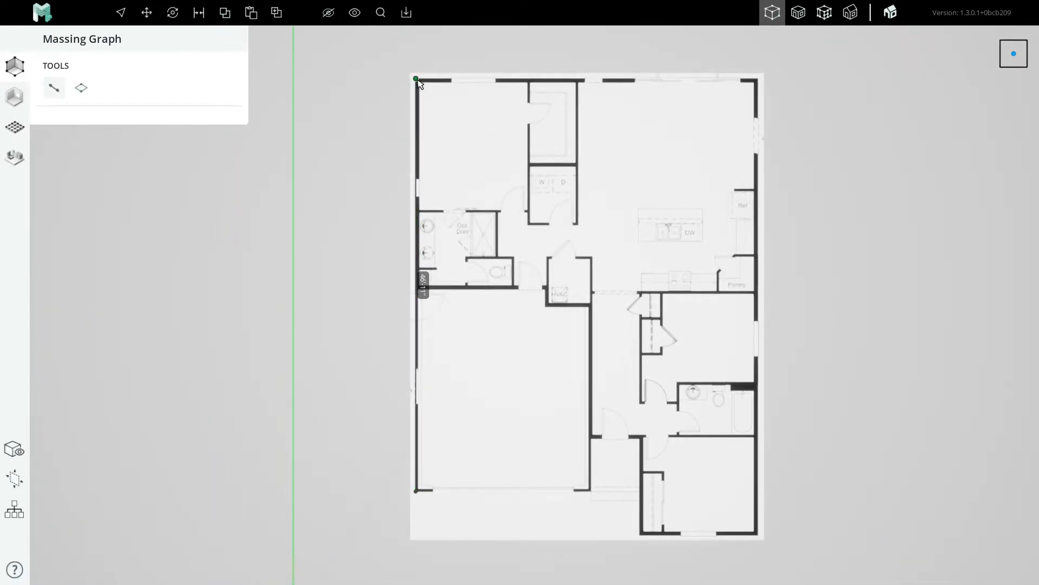
drag(416, 79, 410, 100)
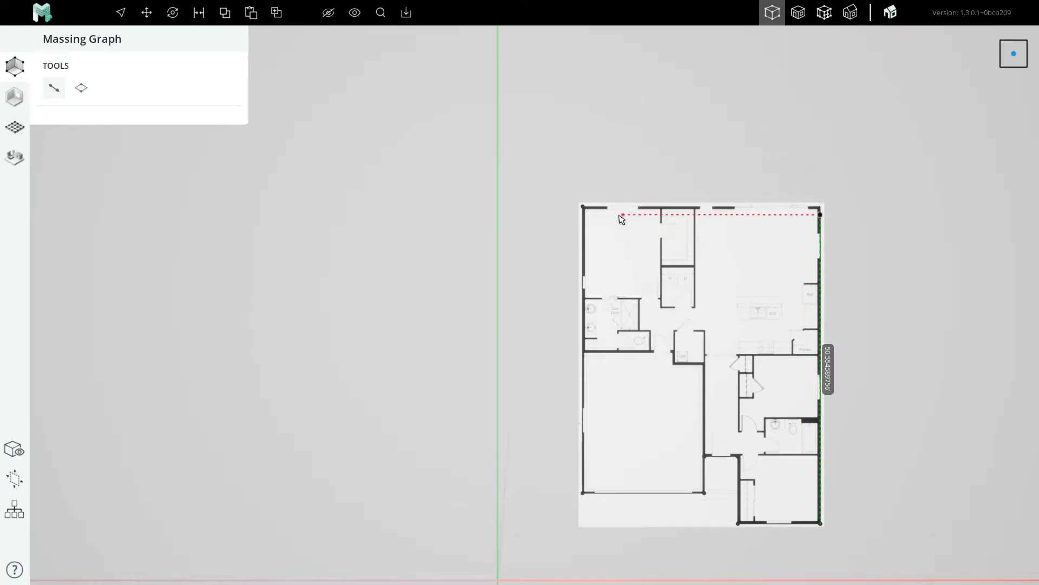
Step: End the top-wall edge at the top-left corner, closing the exterior outline
click(584, 207)
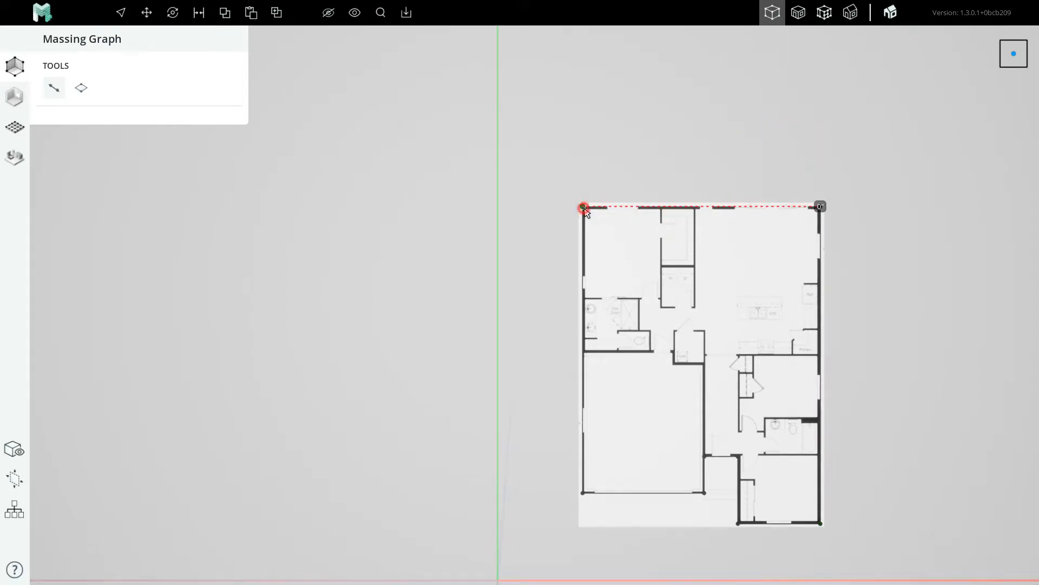
scroll(up, 3)
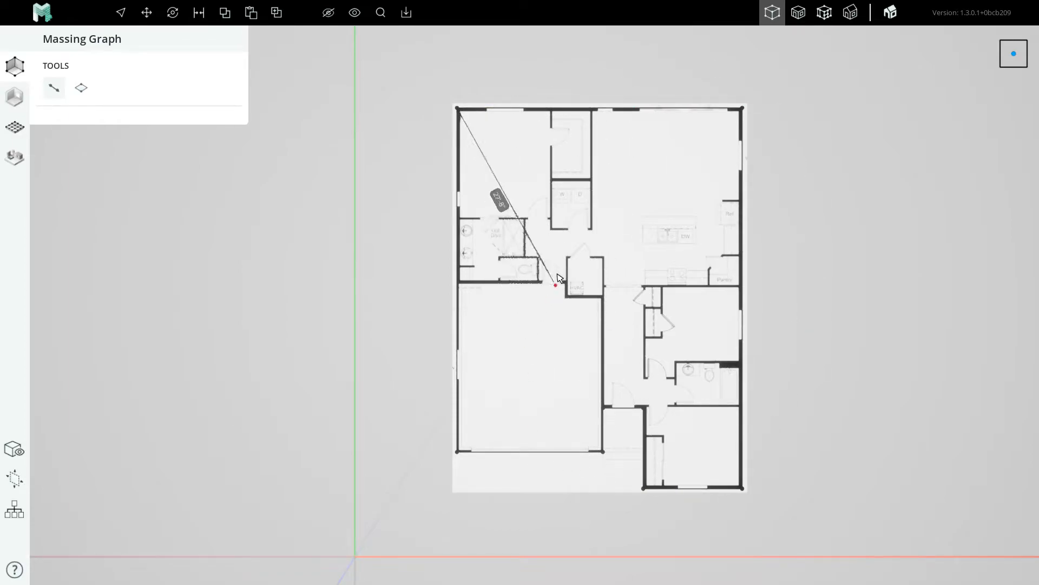
Step: Select the floor-plan image, hide it to check the outline, then unhide it
click(121, 13)
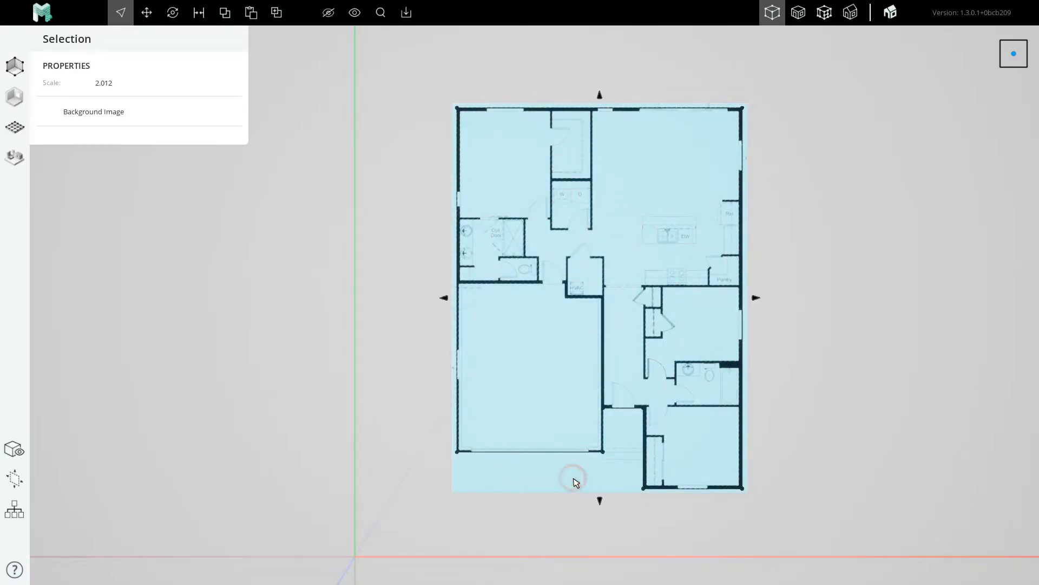
mouse_move(328, 12)
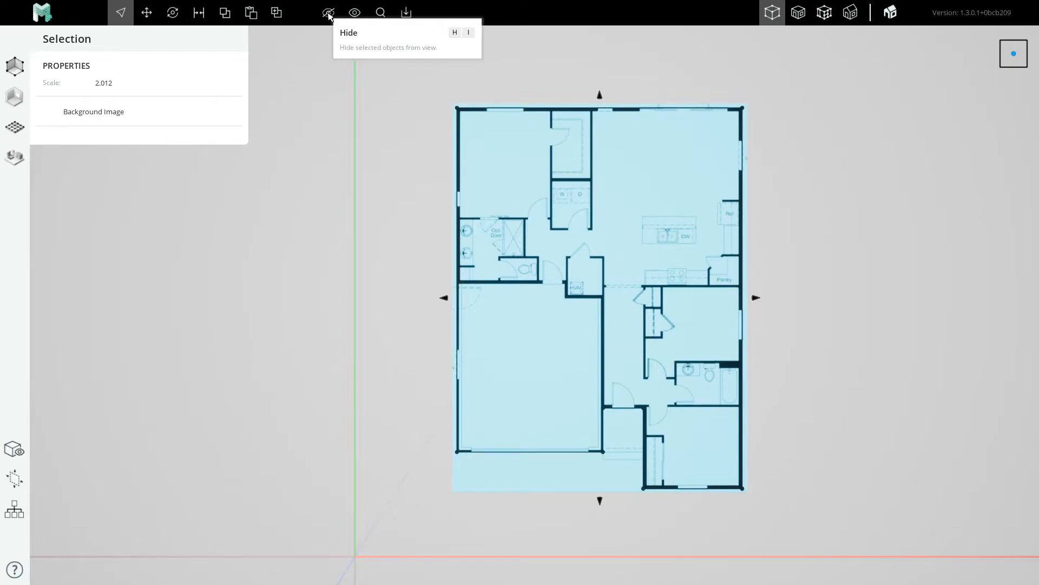
click(328, 12)
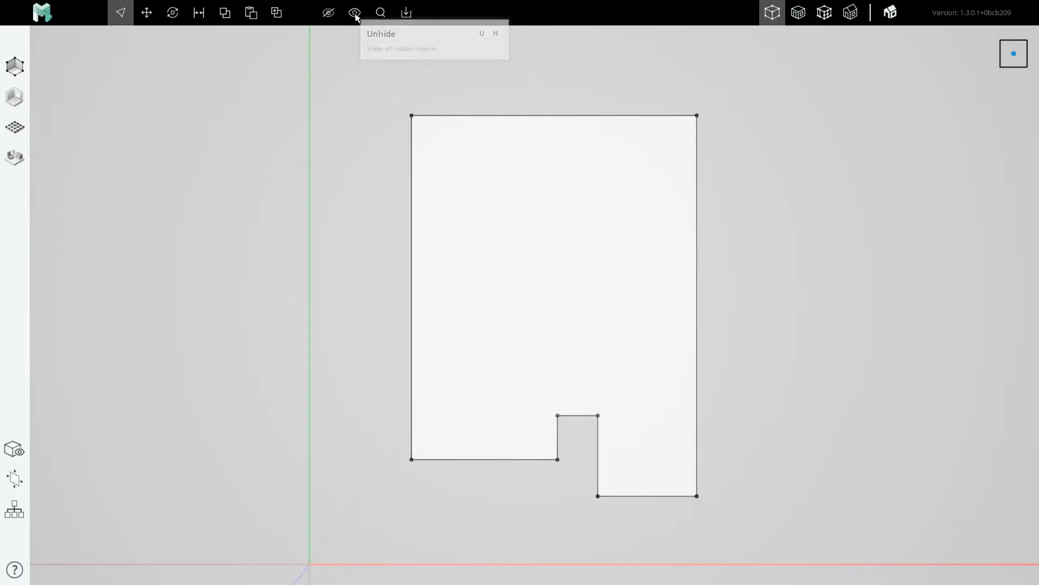
click(354, 13)
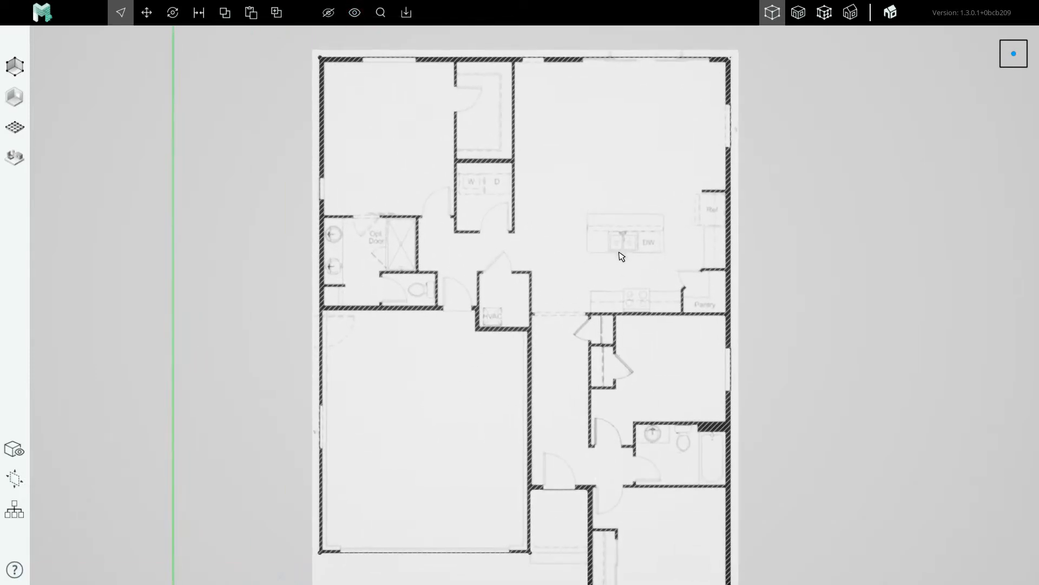
scroll(down, 3)
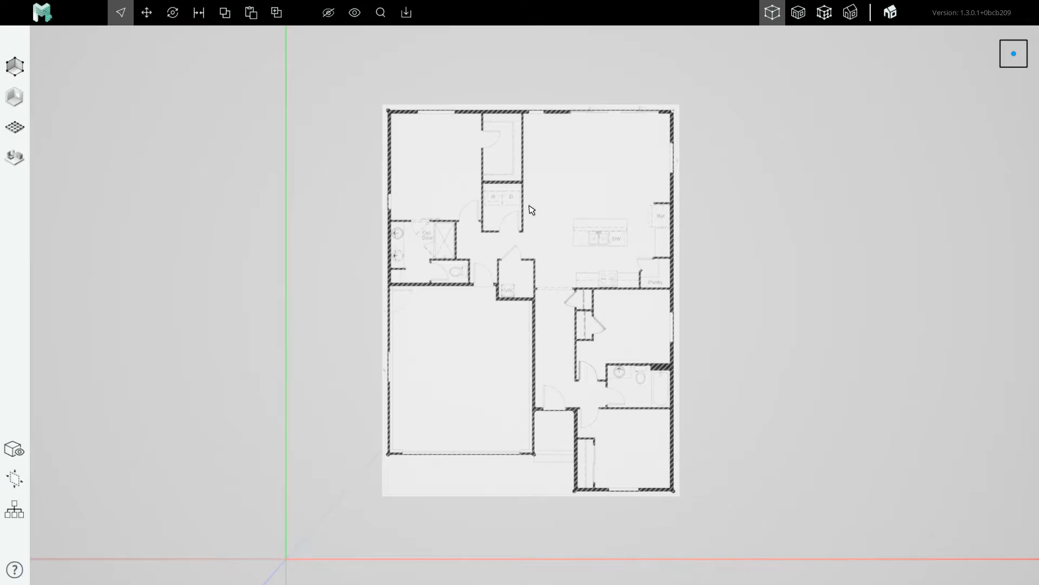
scroll(up, 3)
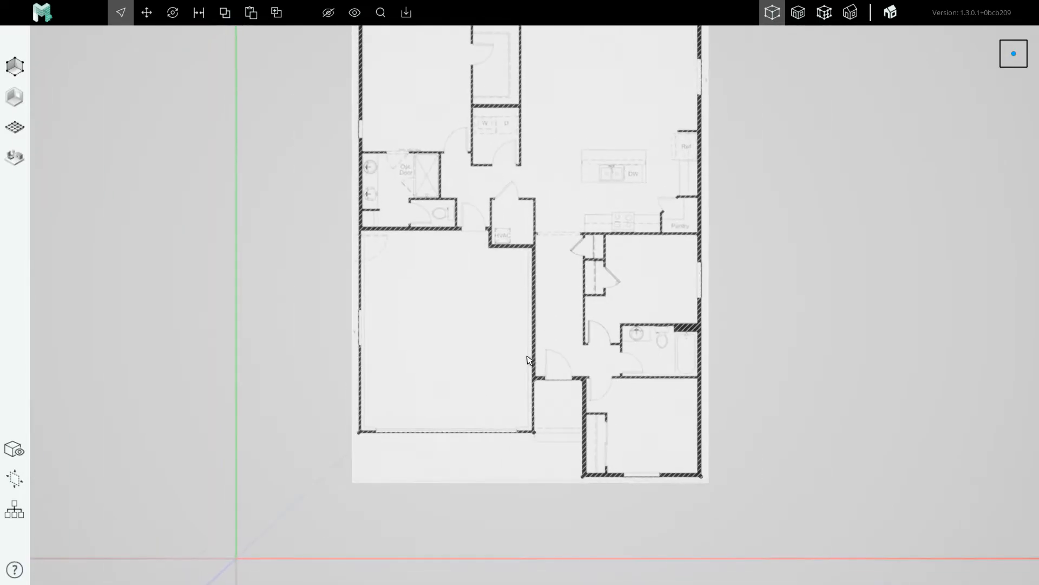
scroll(down, 3)
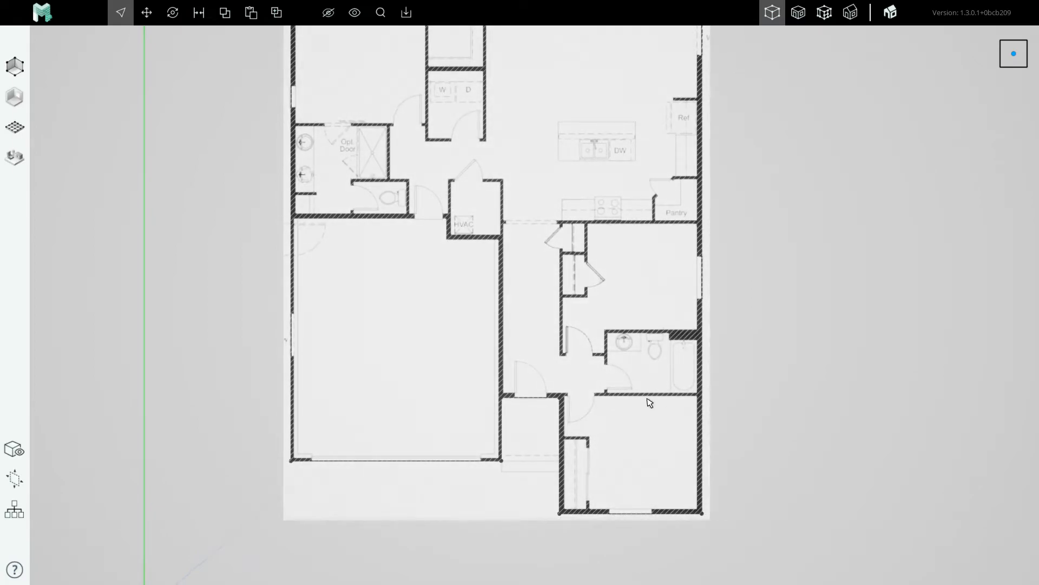
scroll(down, 3)
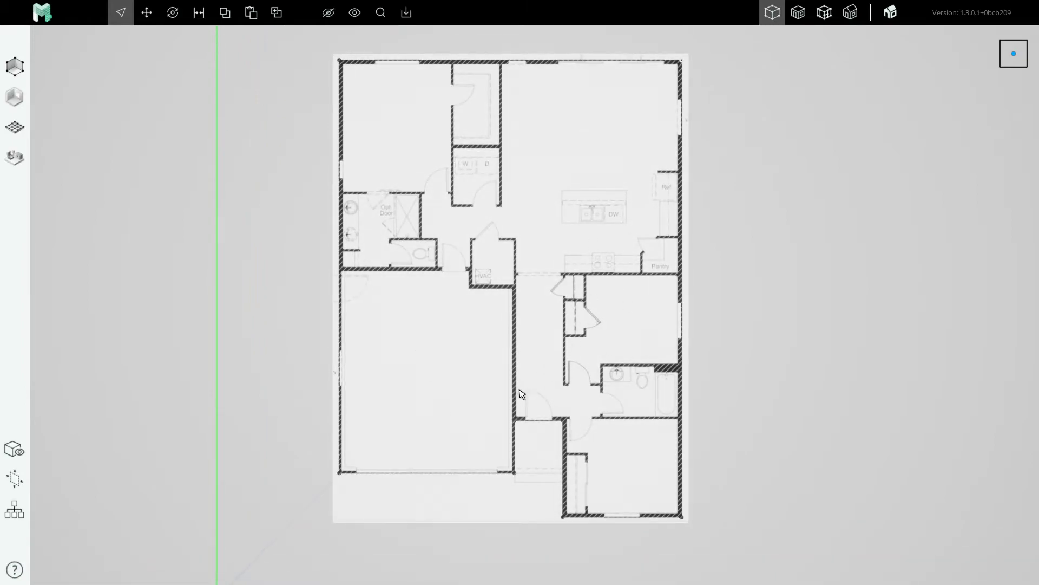
scroll(up, 3)
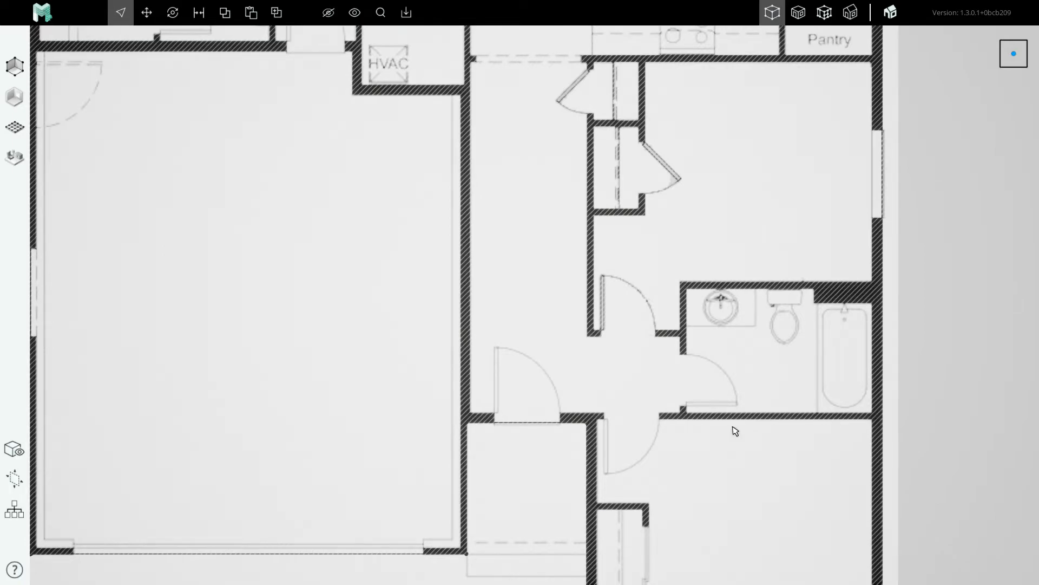
scroll(up, 3)
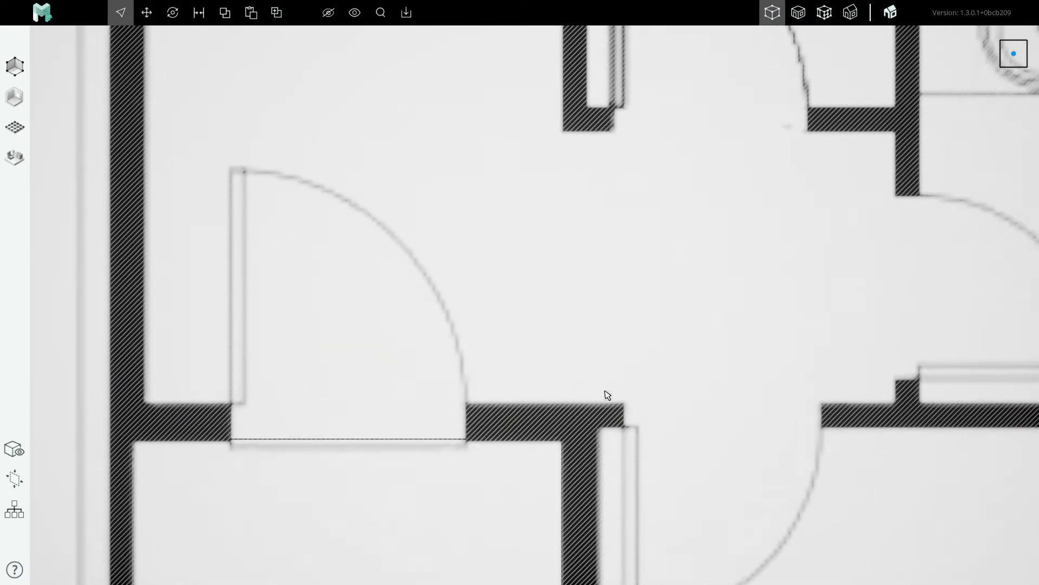
Step: Draw an interior edge along the wall below the hall bathroom, adjusting the zoom
scroll(down, 3)
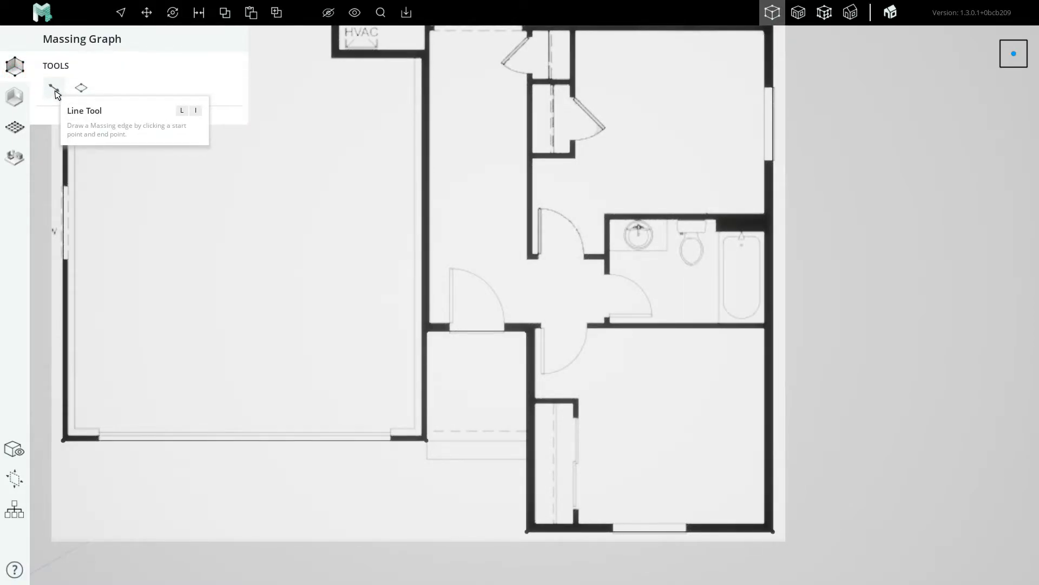
mouse_move(526, 333)
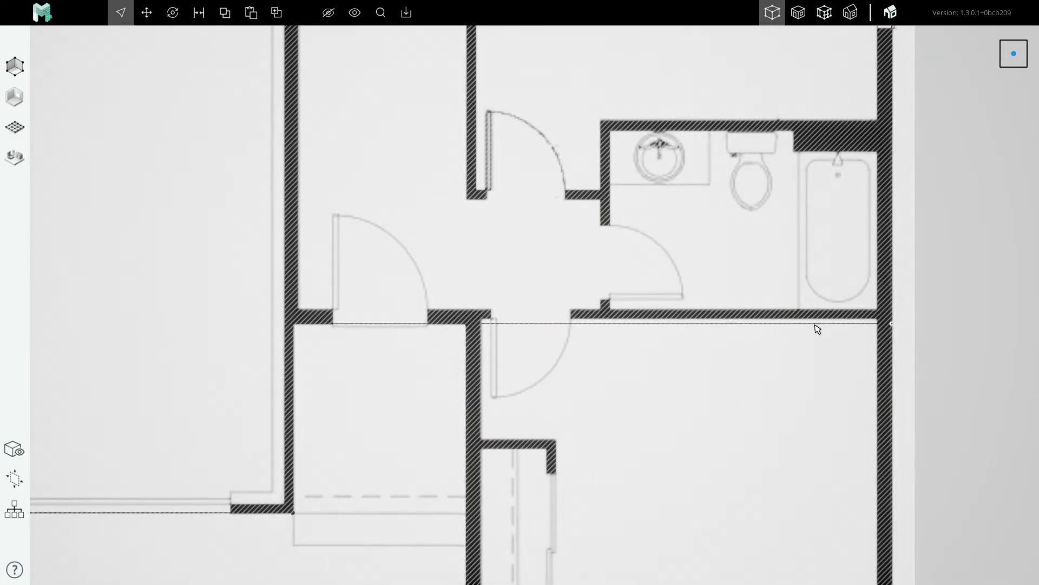
scroll(up, 3)
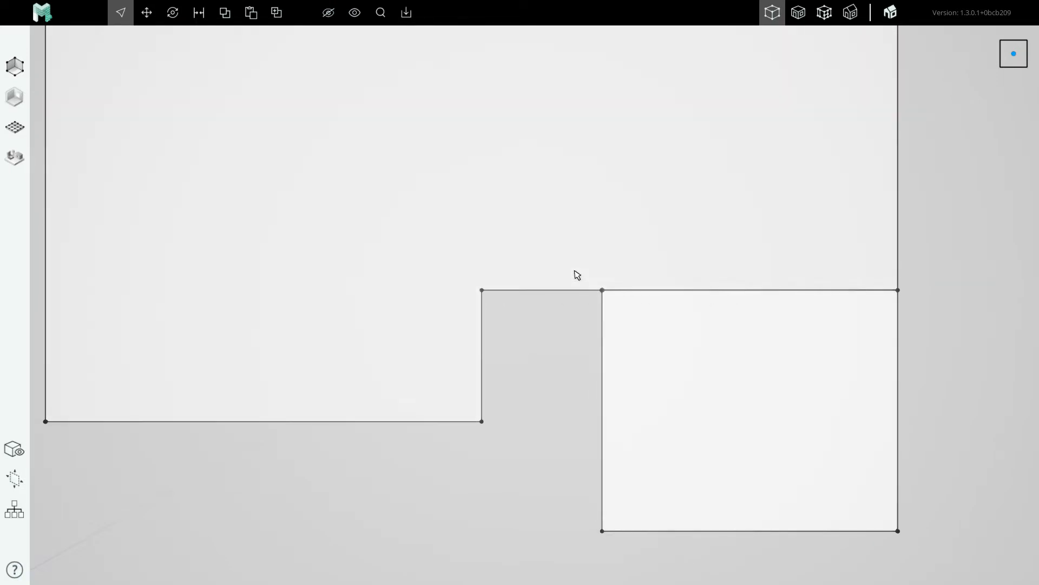
mouse_move(648, 293)
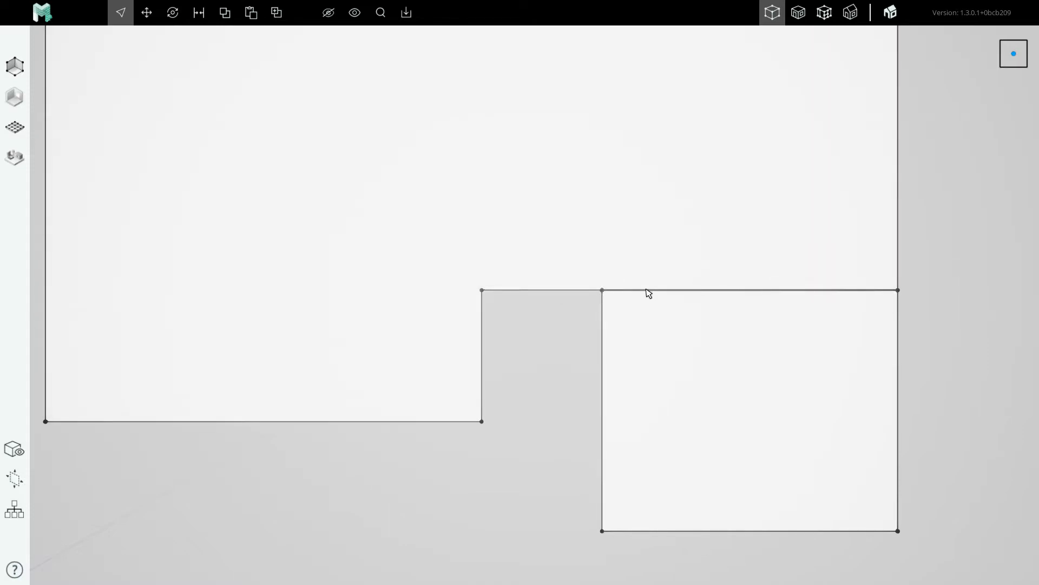
Step: Inspect the 5'-6" and 13'-6" edges, deselect, then unhide the floor-plan image
click(541, 292)
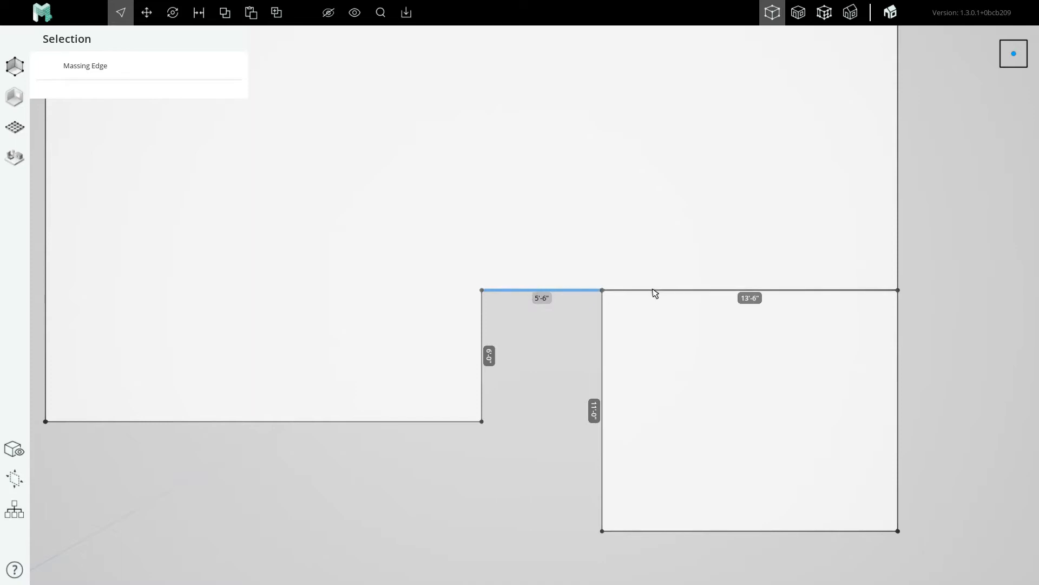
click(750, 290)
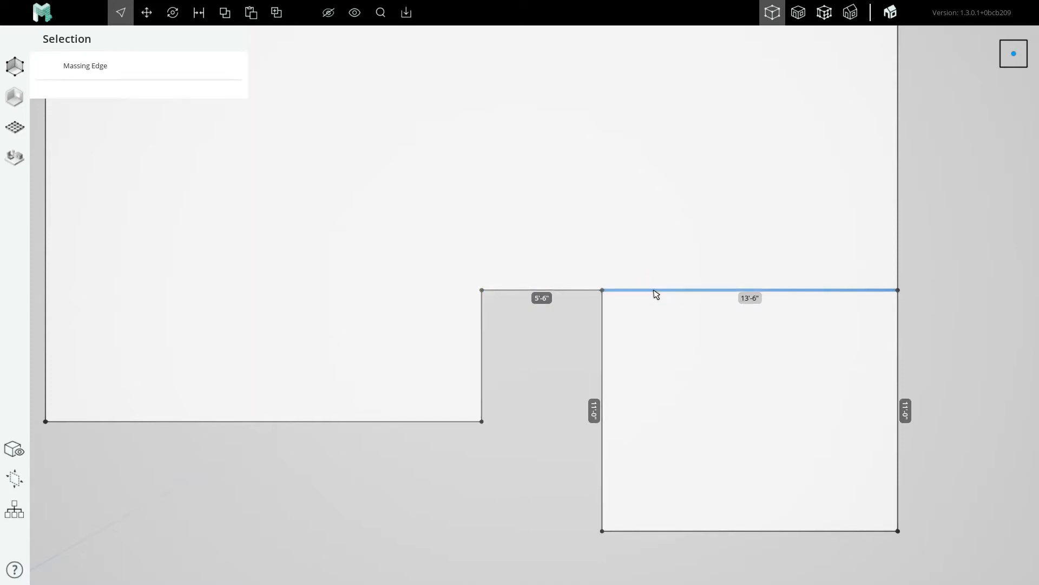
click(563, 294)
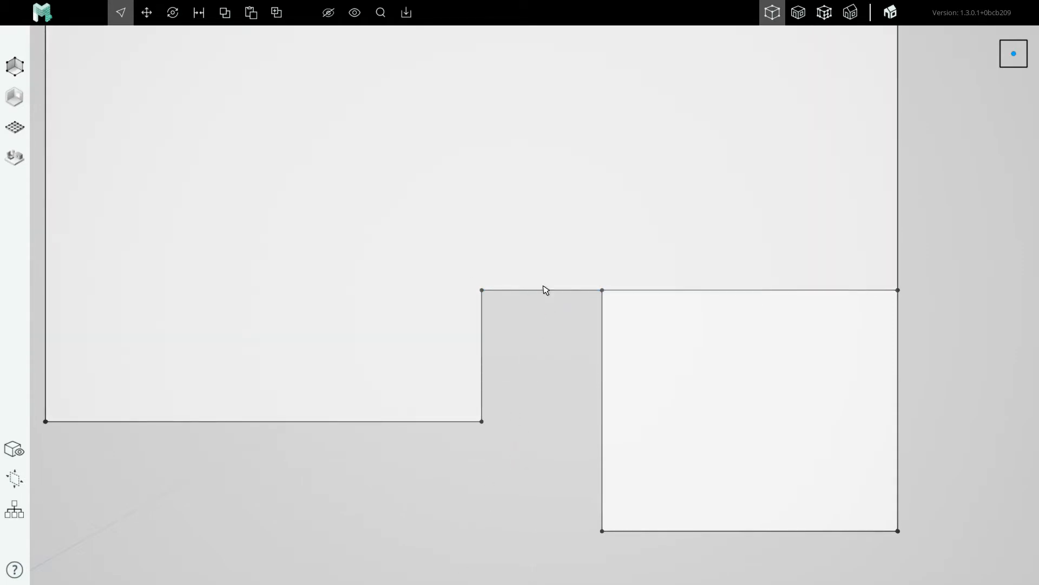
mouse_move(354, 12)
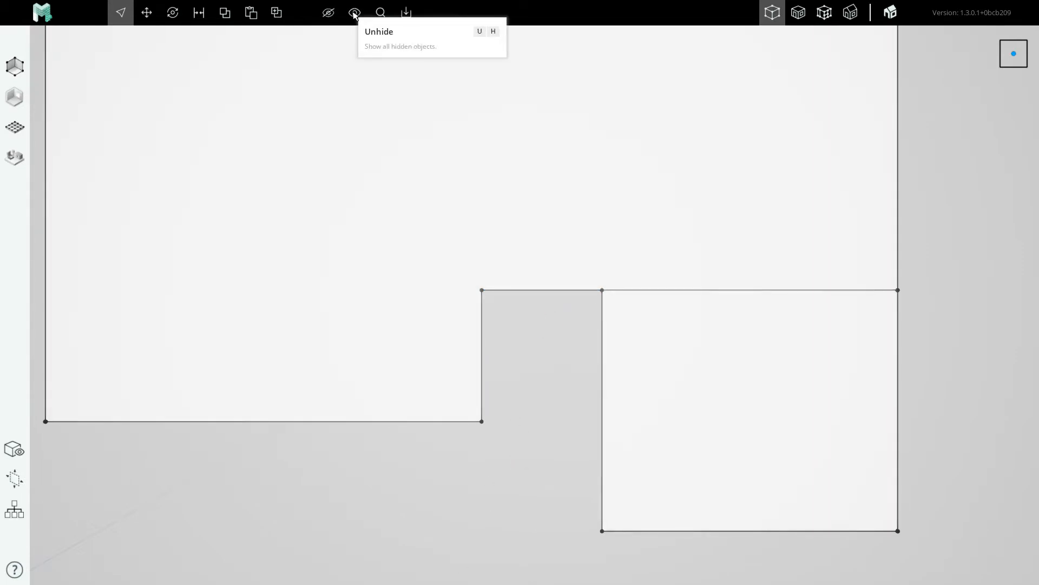
click(354, 12)
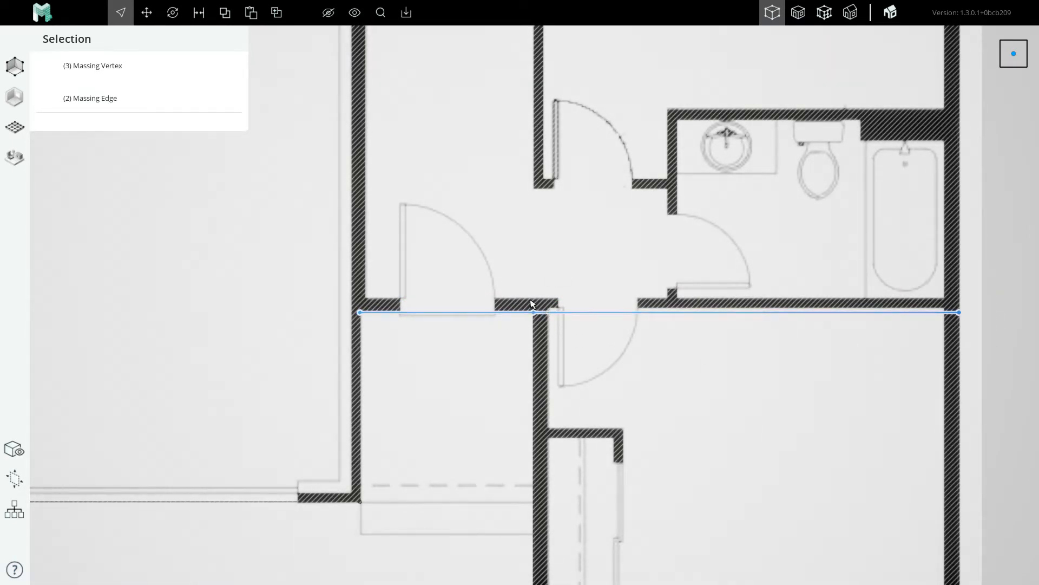
mouse_move(145, 12)
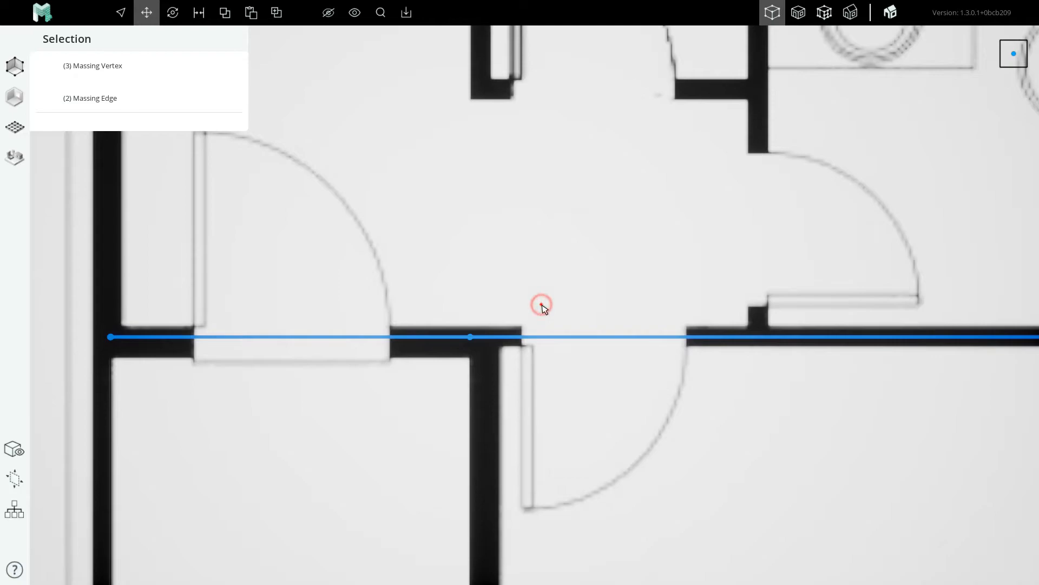
Step: Zoom out over the full plan once the hallway-wall edge is aligned
scroll(down, 3)
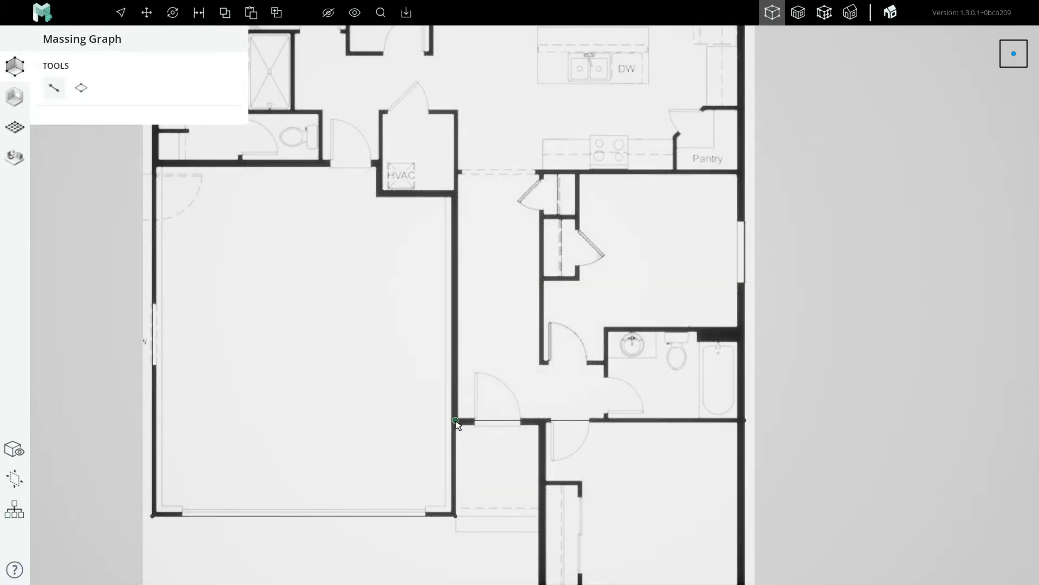
Step: Draw an edge from the hallway wall corner up to the HVAC closet wall
click(455, 420)
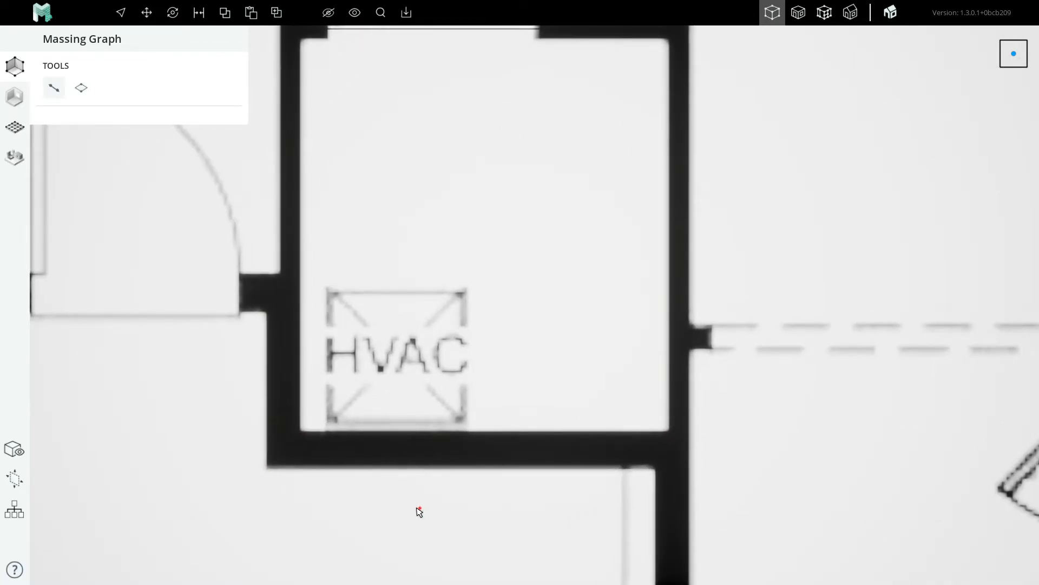
click(467, 363)
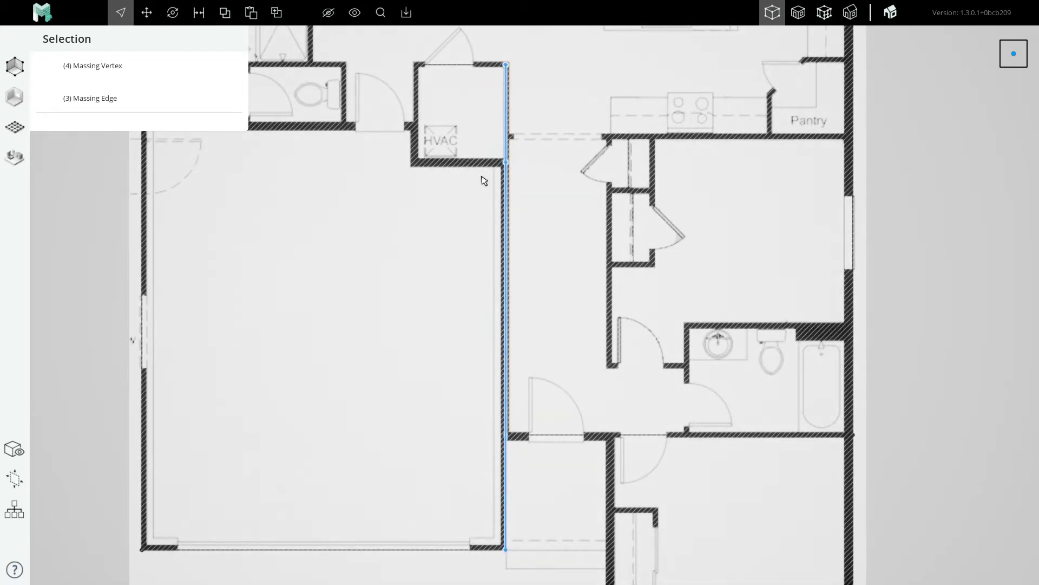
scroll(up, 3)
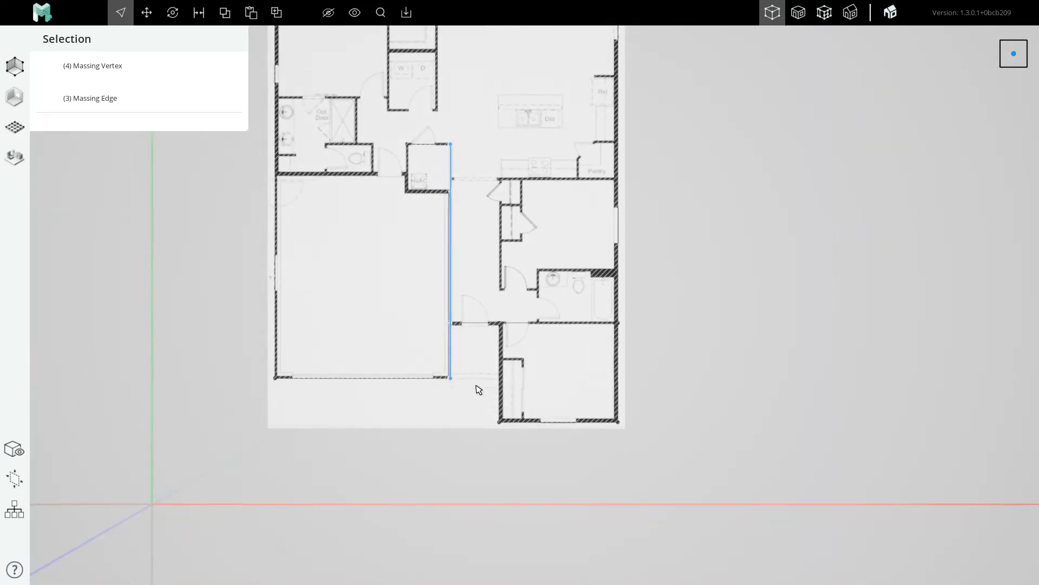
scroll(up, 3)
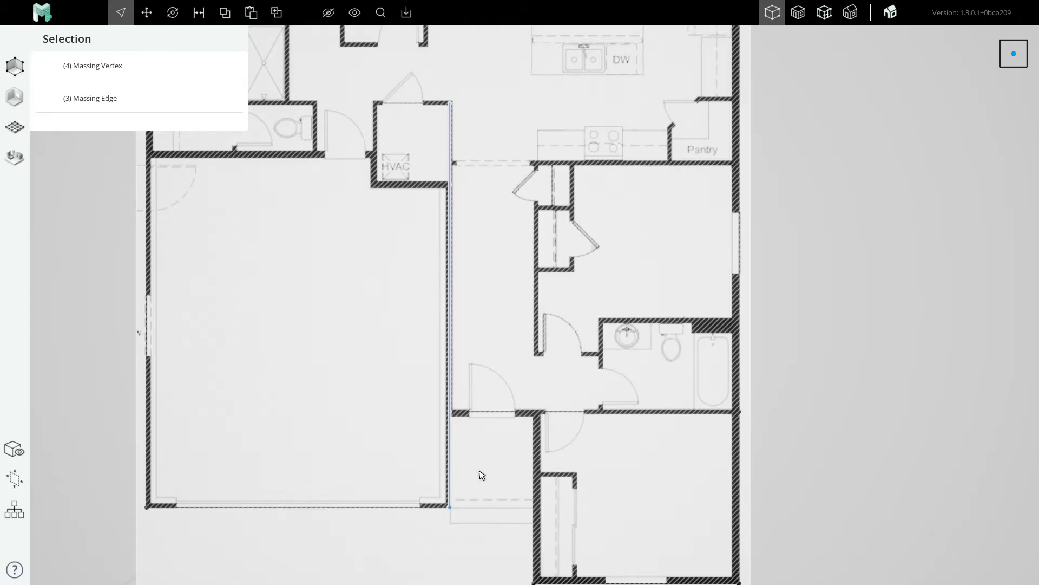
scroll(up, 3)
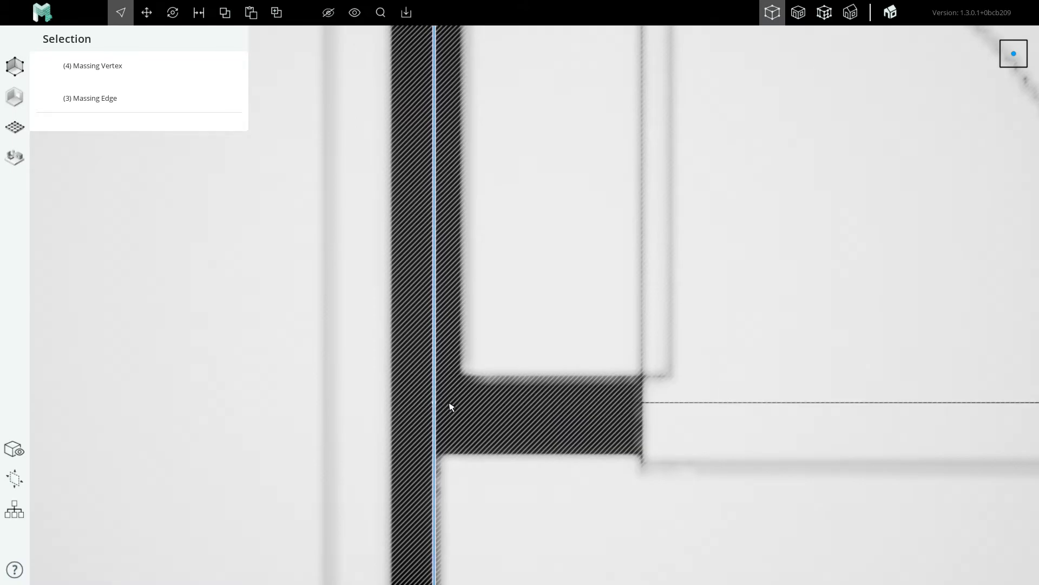
mouse_move(410, 410)
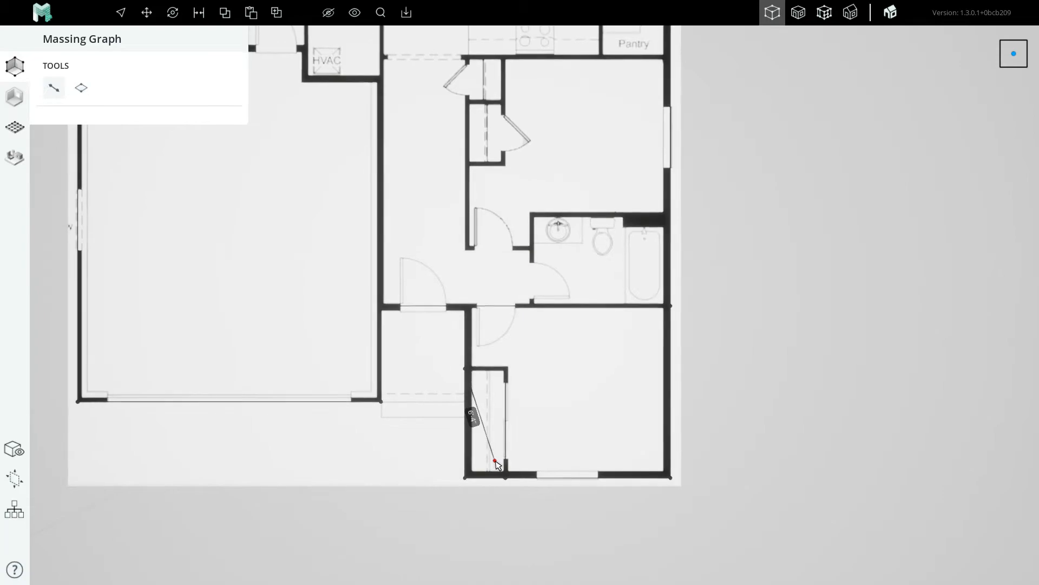
Step: Stretch the new edge about 9'-1" to the bathroom's top-left corner
scroll(up, 3)
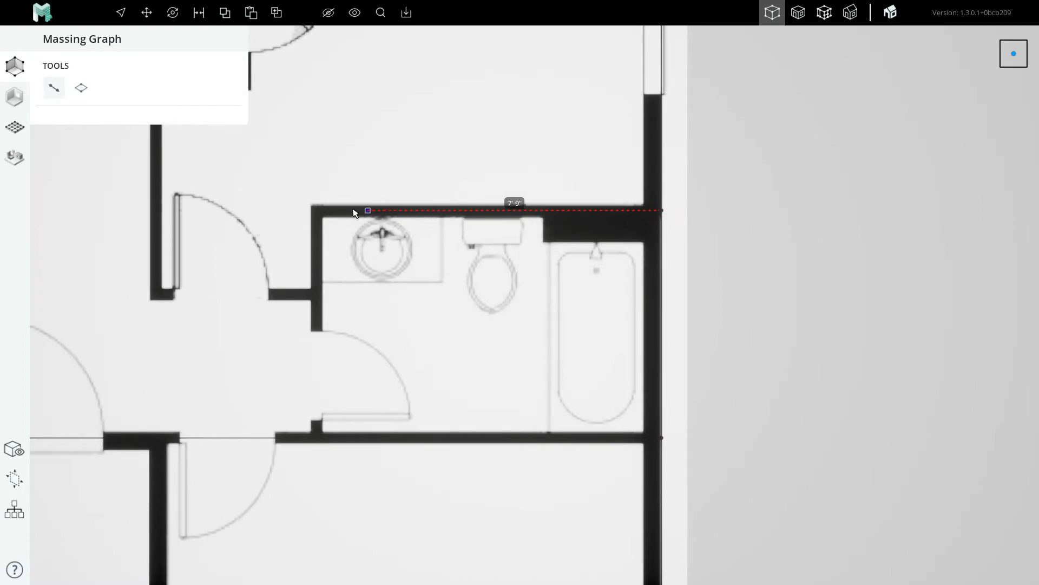
drag(368, 211, 318, 211)
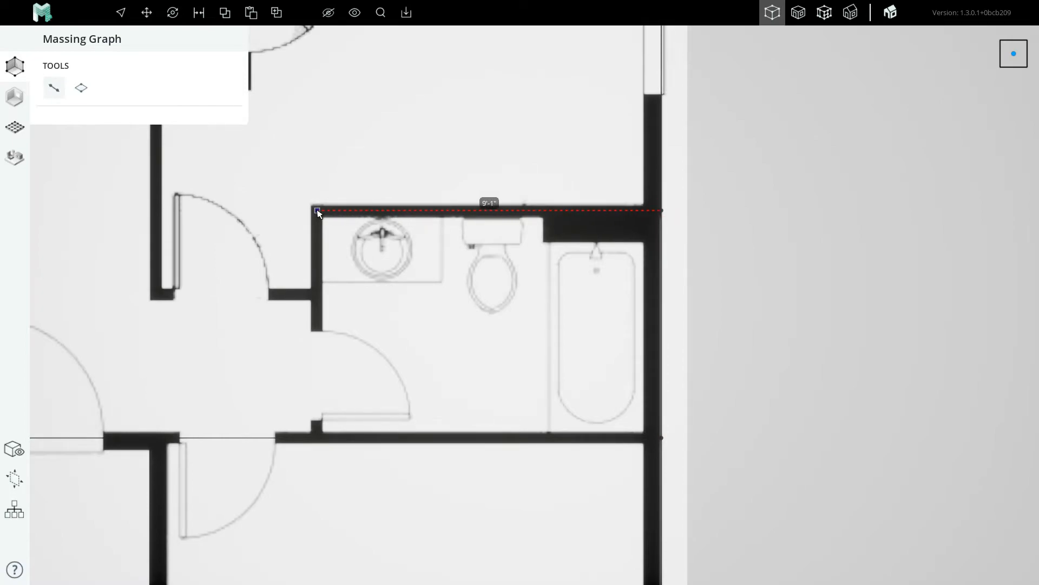
mouse_move(319, 440)
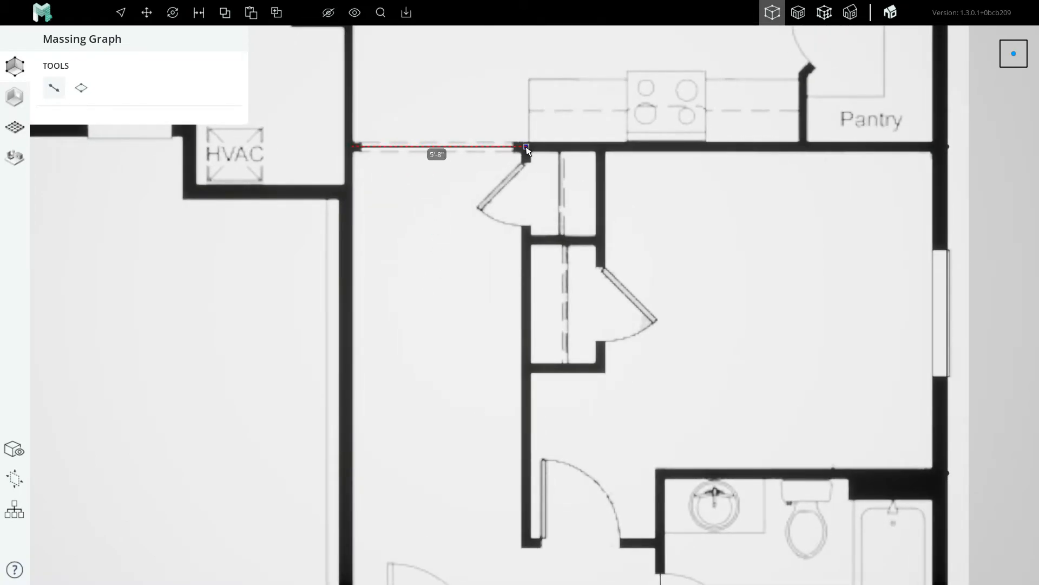
Step: Finish the closet-side wall edge, ending it above the bedroom door
scroll(up, 3)
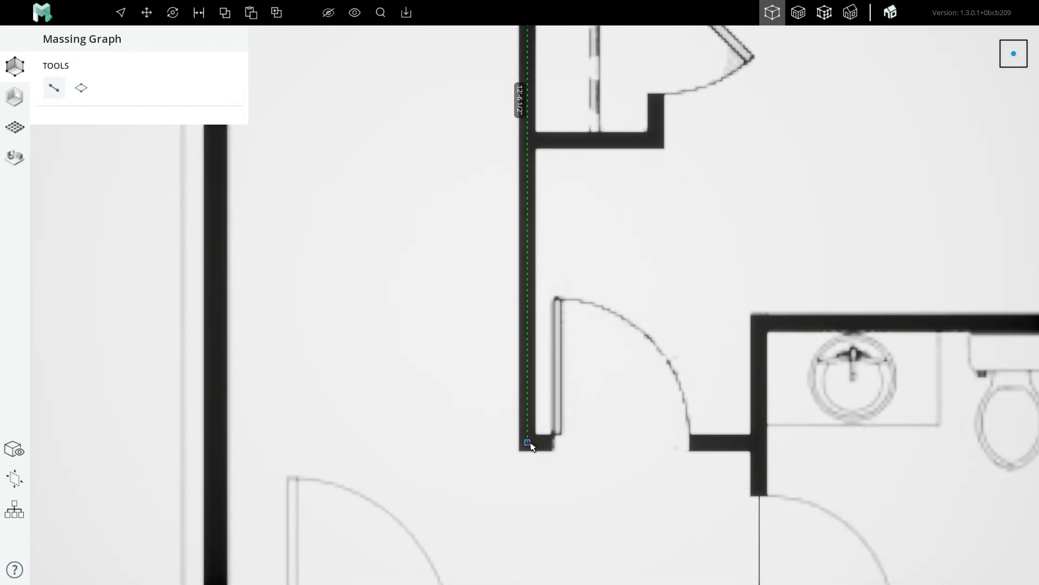
click(528, 443)
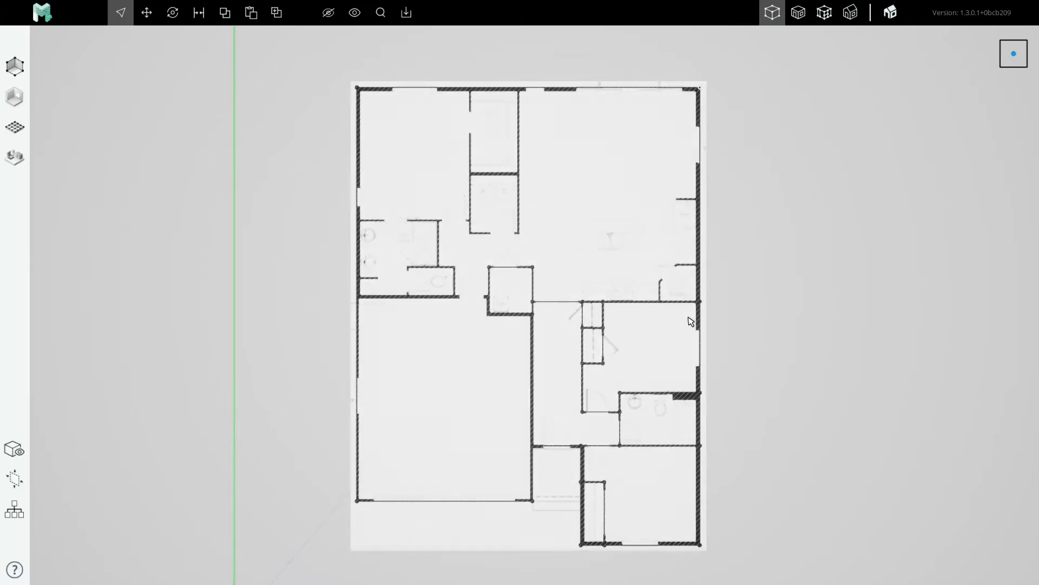
Step: Trace the closet–laundry wall edge, select it to verify, then clear the selection
scroll(up, 3)
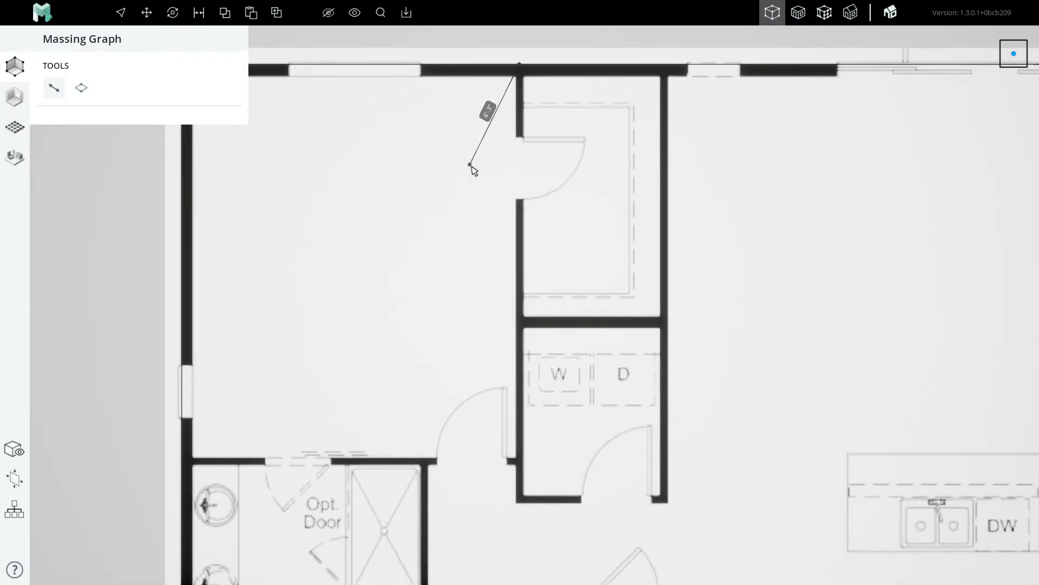
click(520, 499)
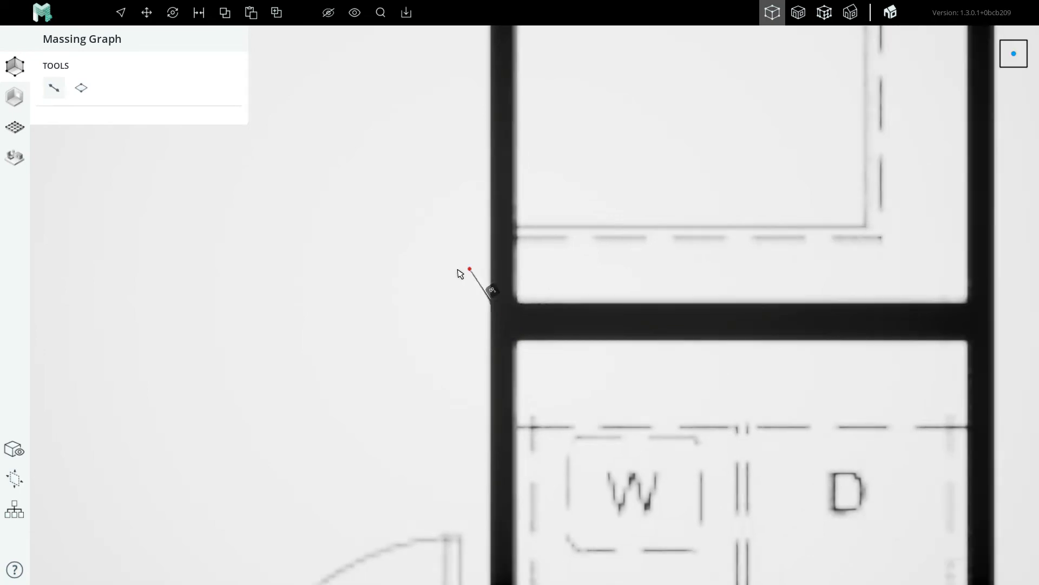
click(120, 12)
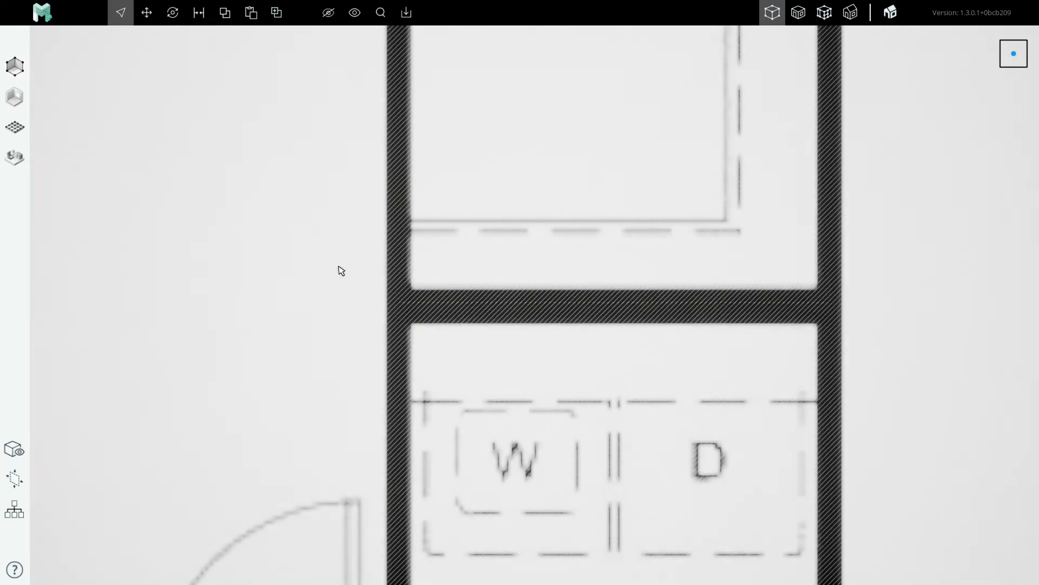
click(661, 234)
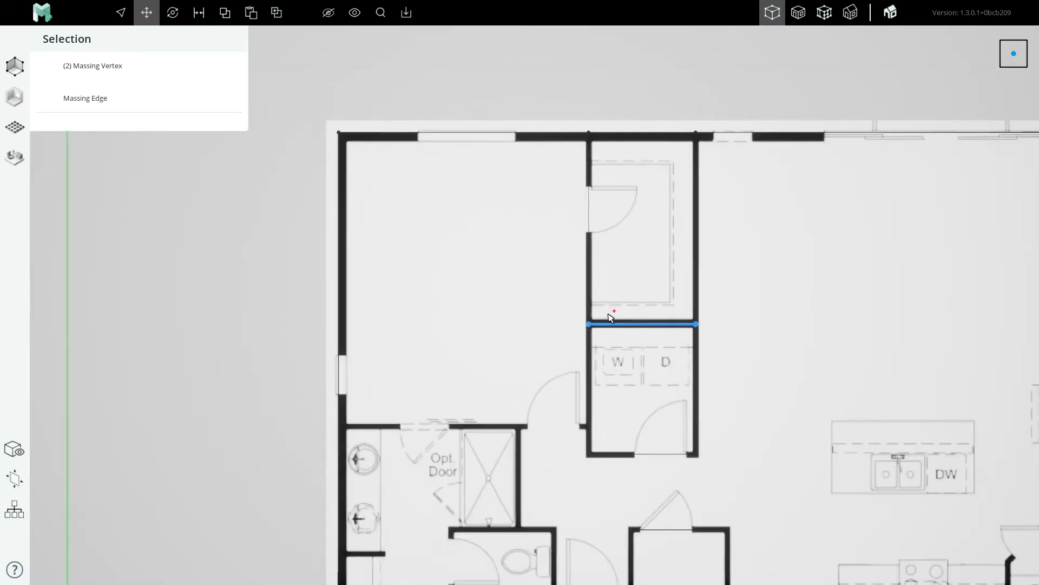
click(120, 12)
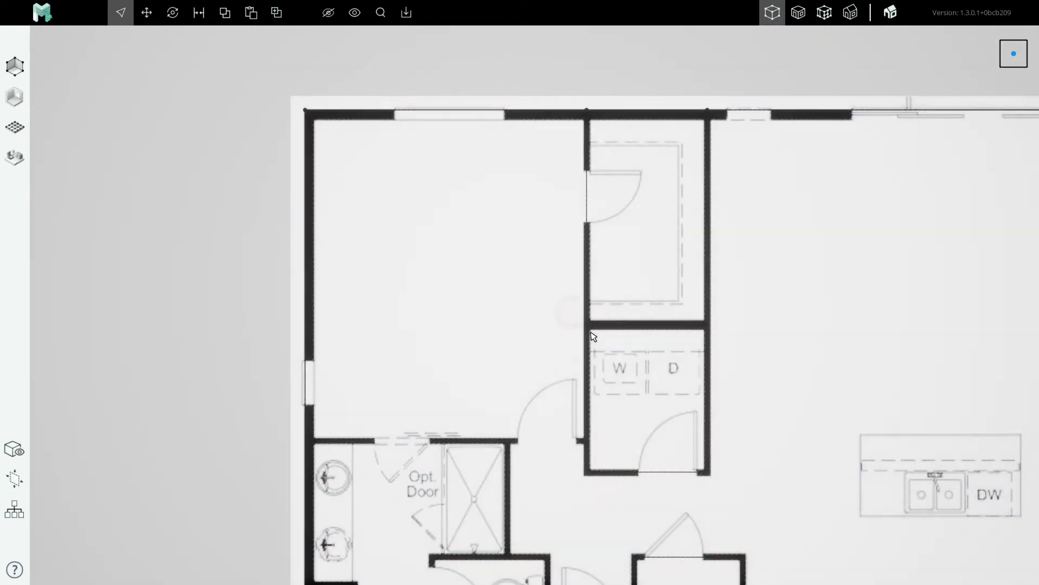
click(587, 331)
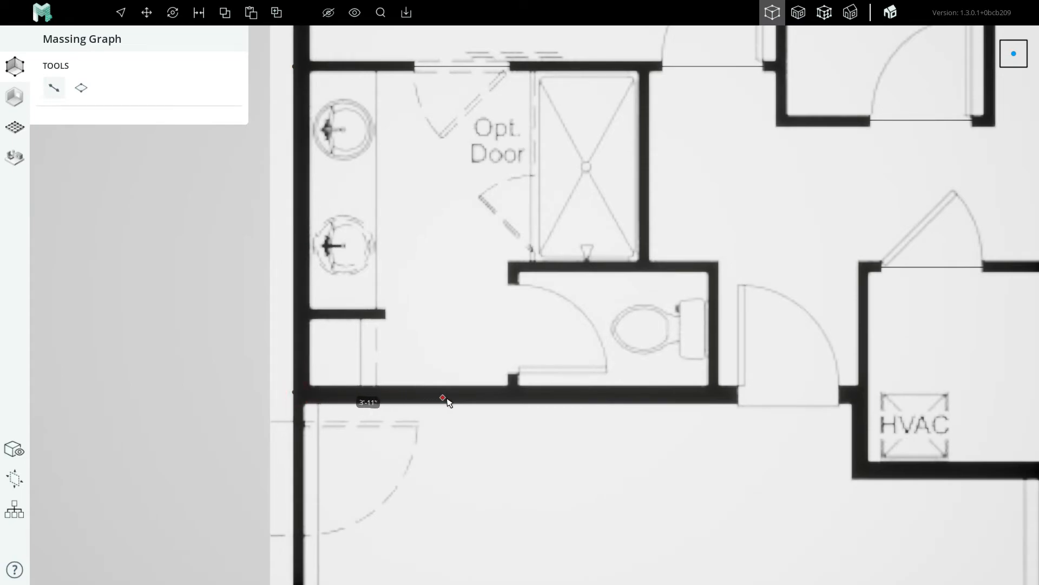
mouse_move(302, 218)
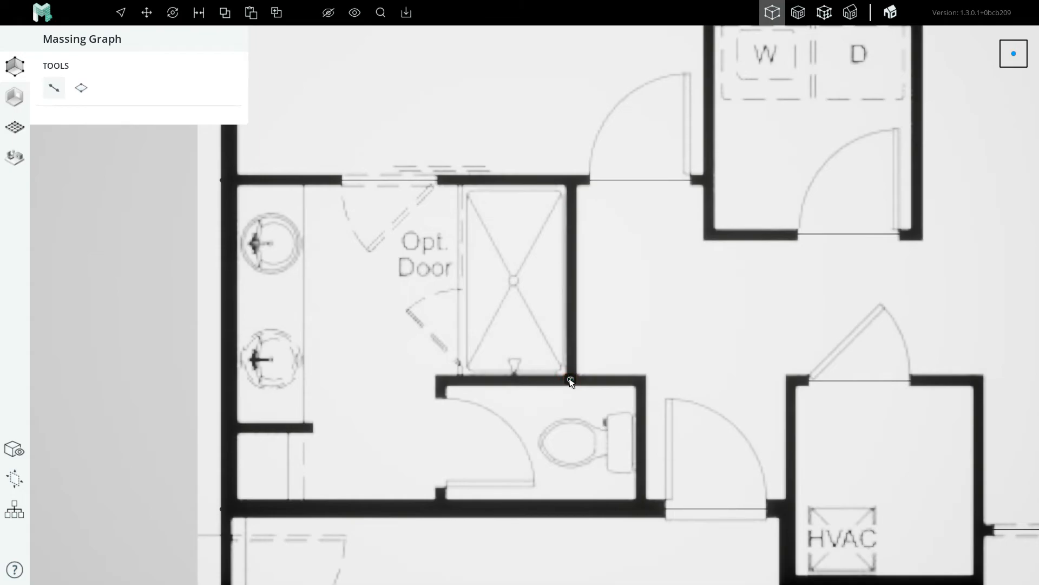
Step: End the shower wall edge where it meets the toilet room wall
click(570, 180)
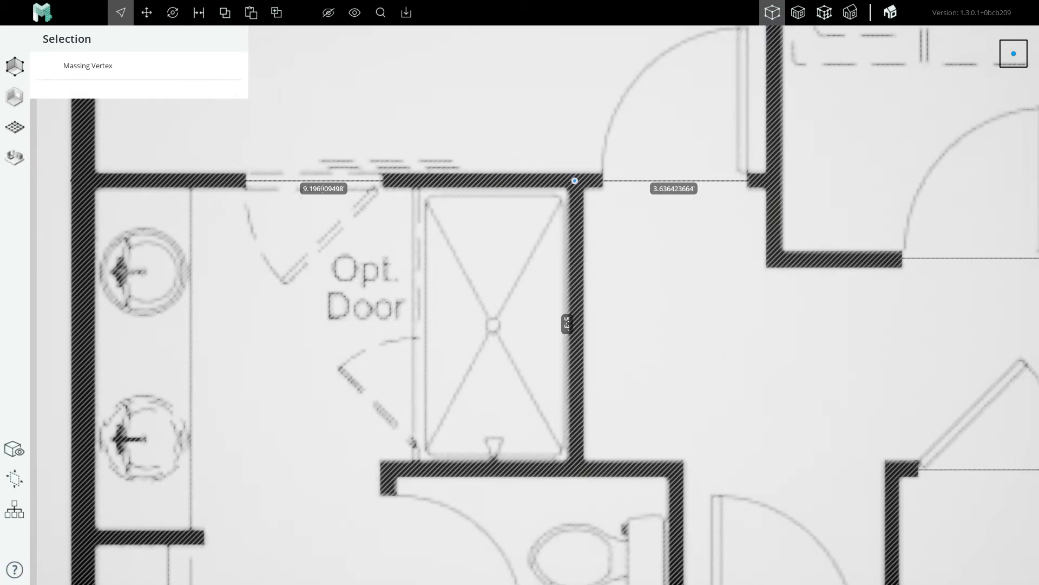
mouse_move(593, 194)
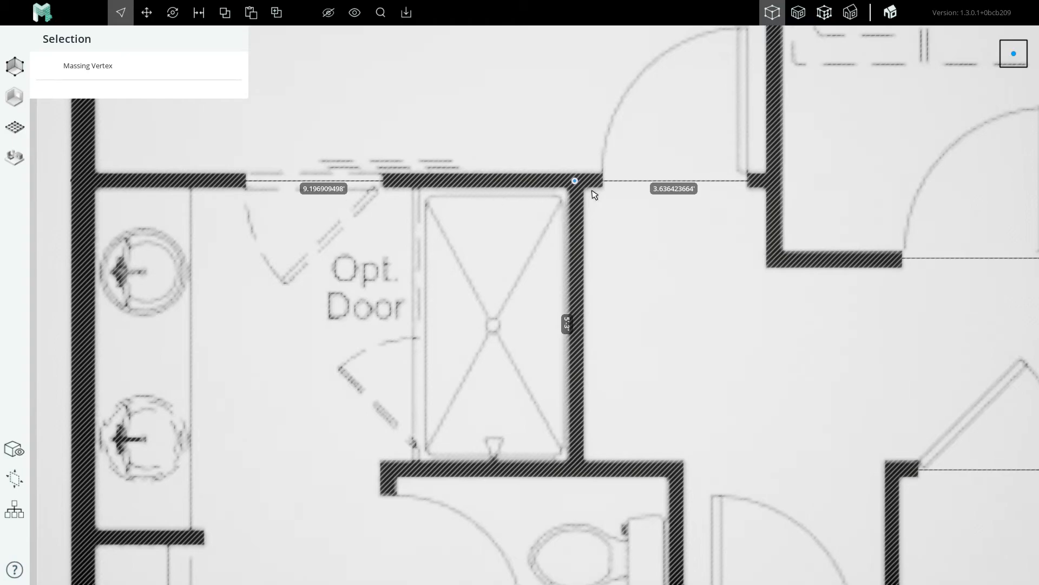
mouse_move(593, 193)
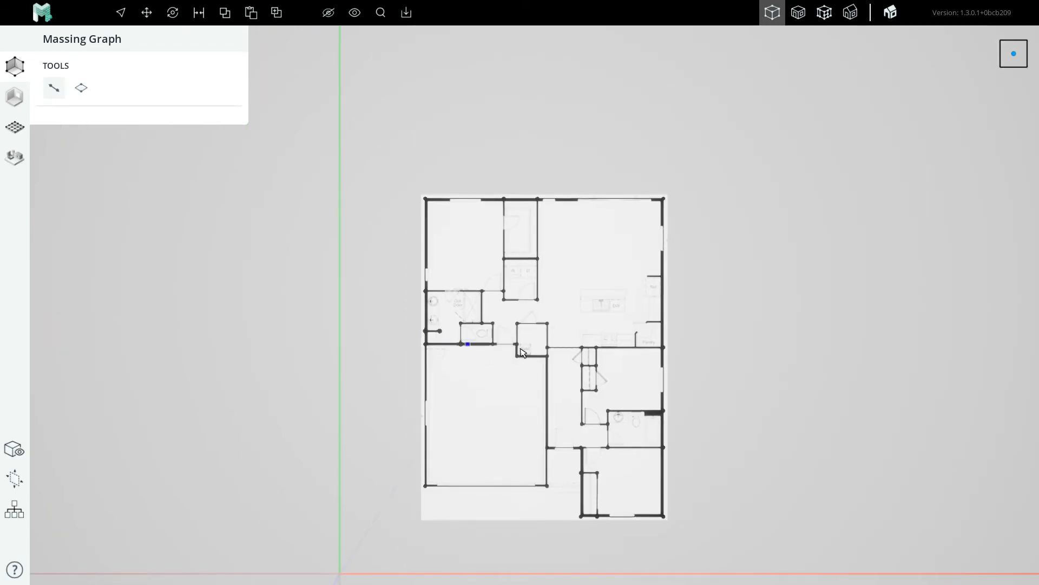
Step: Adjust the zoom to view the traced walls across the floor plan
scroll(up, 3)
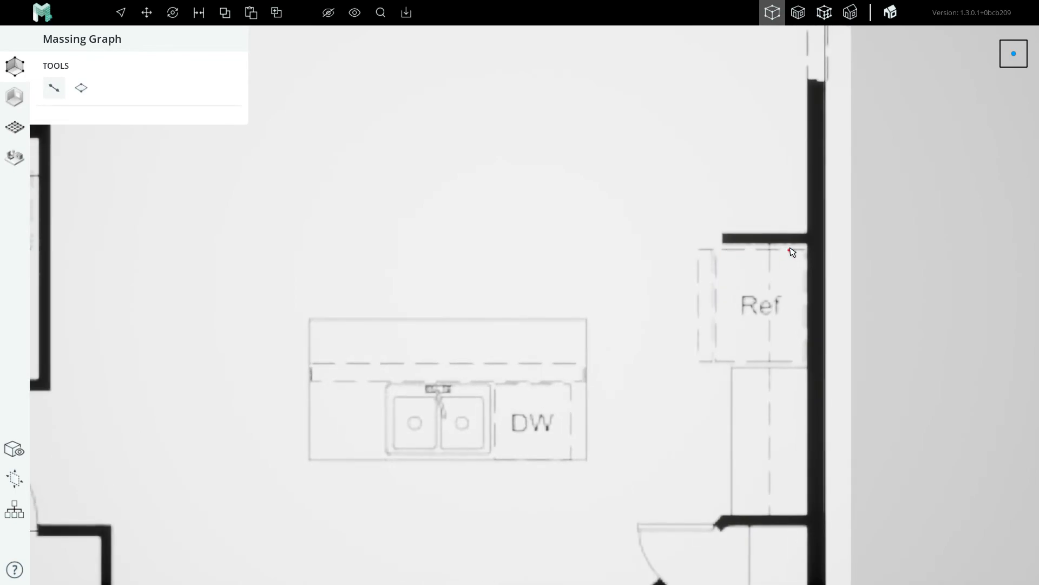
Step: Zoom in and out around the refrigerator stub wall and the angled pantry wall
scroll(down, 3)
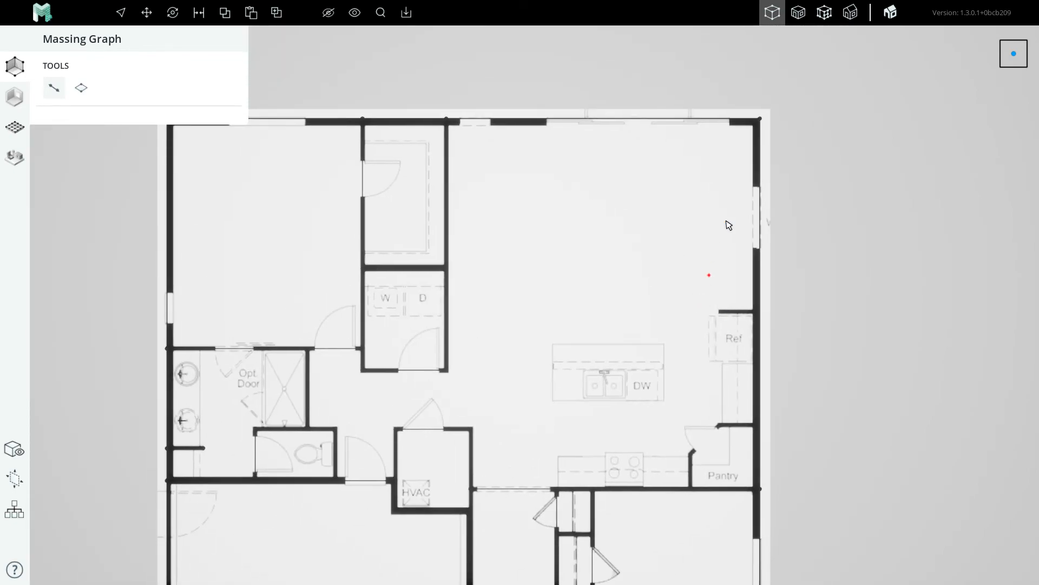
scroll(up, 3)
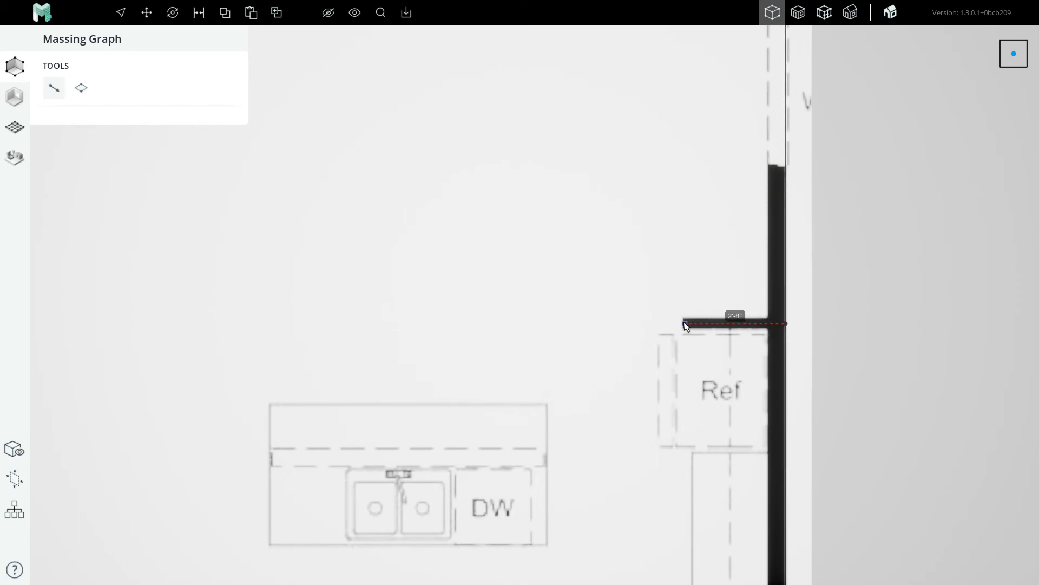
scroll(down, 3)
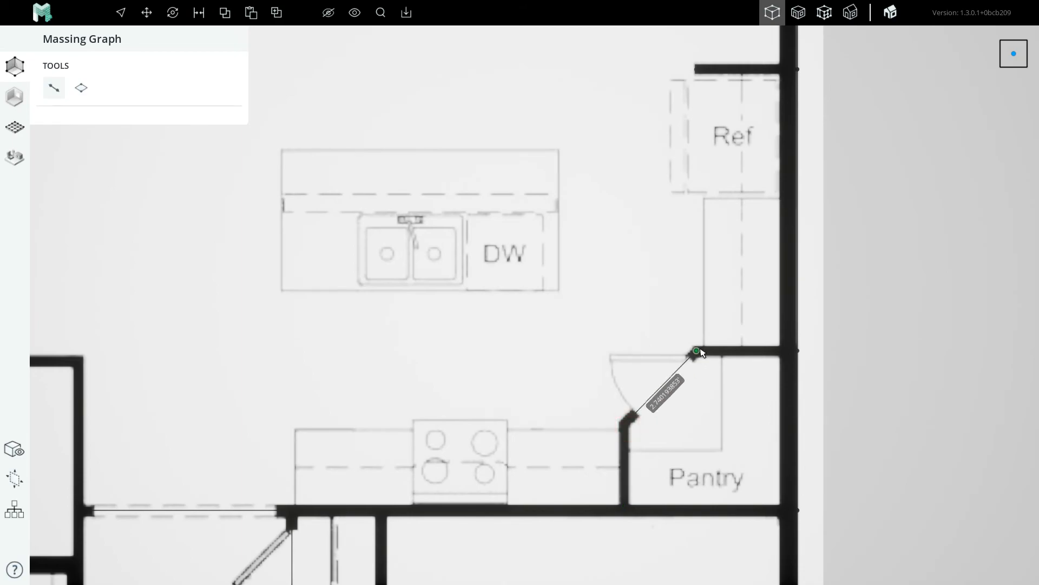
scroll(down, 3)
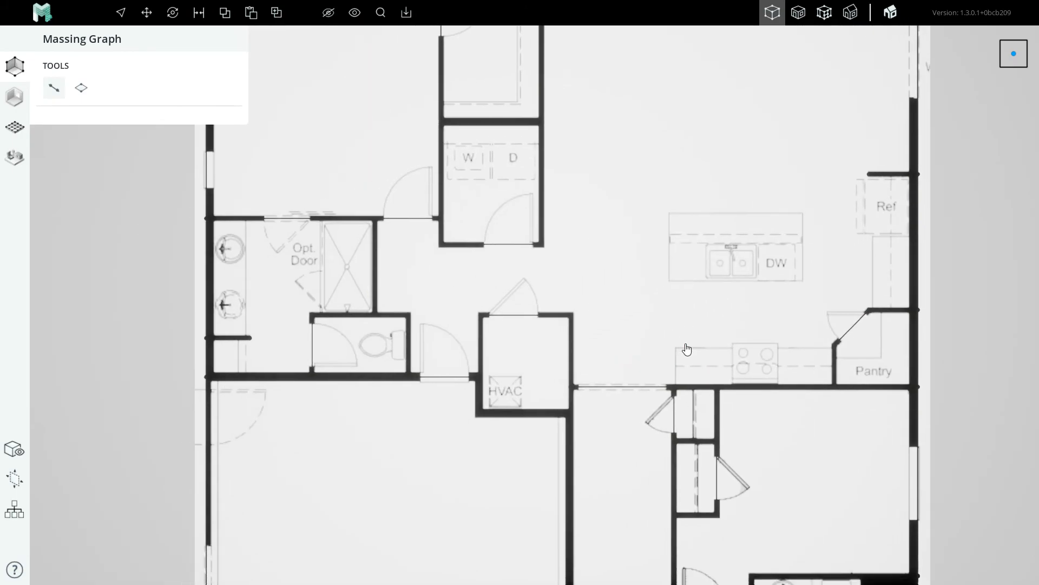
scroll(down, 3)
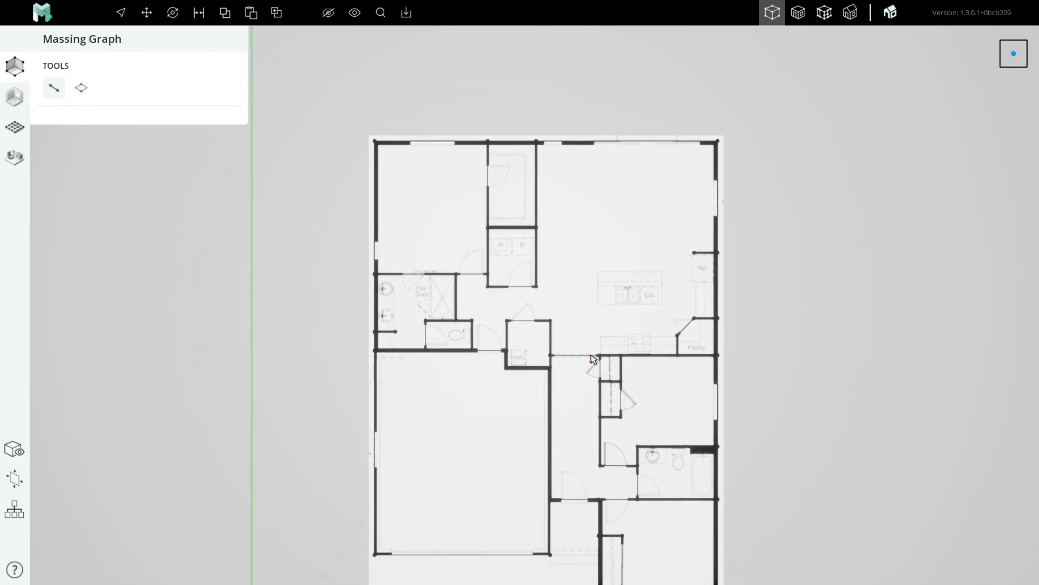
scroll(up, 3)
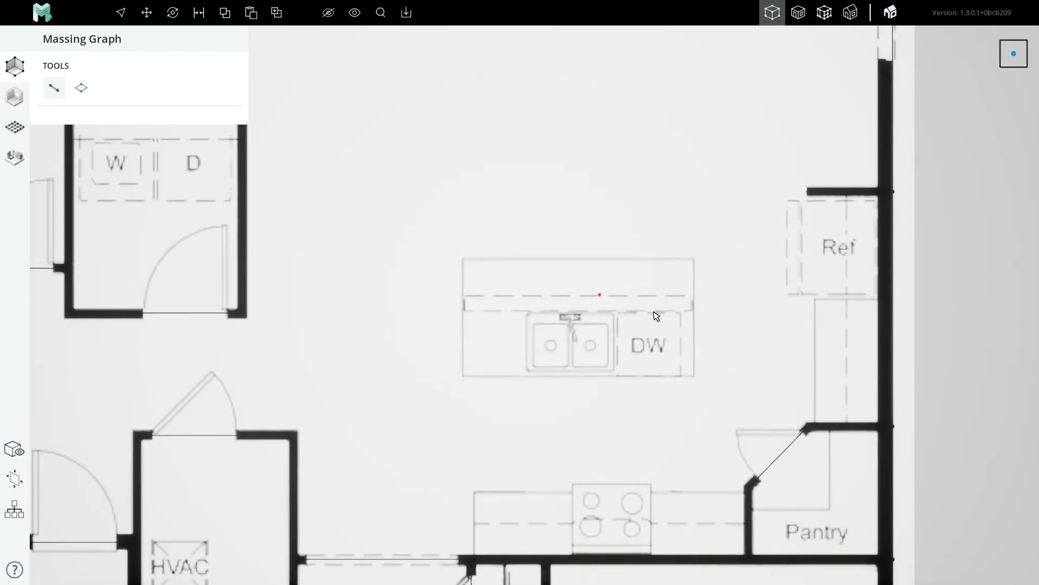
mouse_move(510, 423)
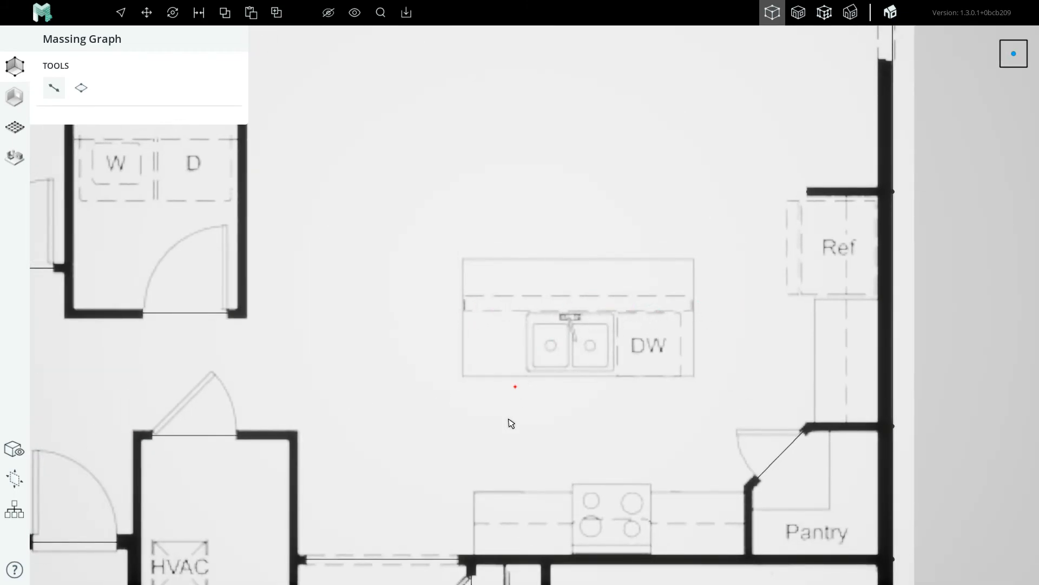
mouse_move(670, 364)
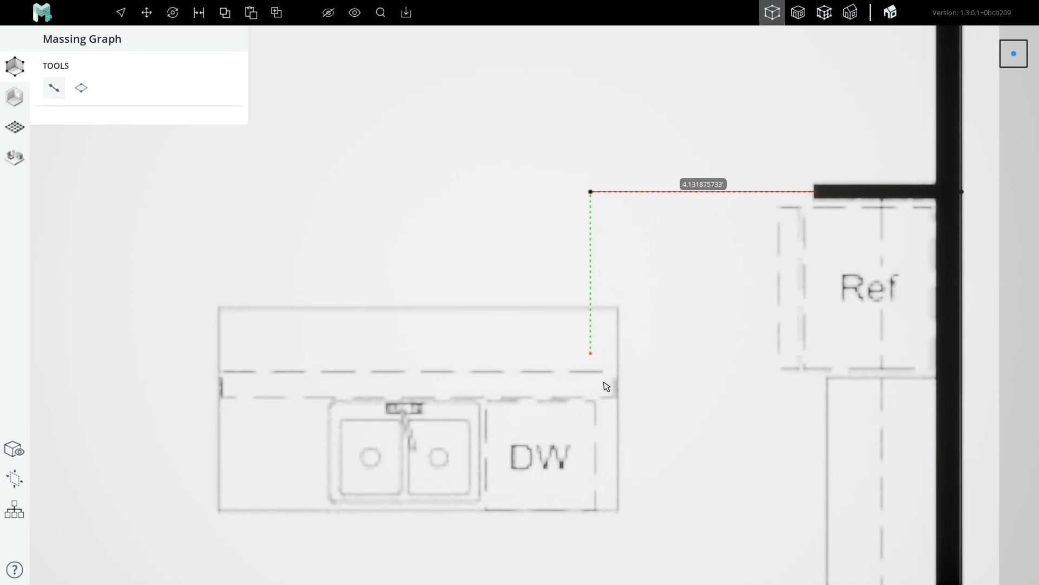
mouse_move(614, 388)
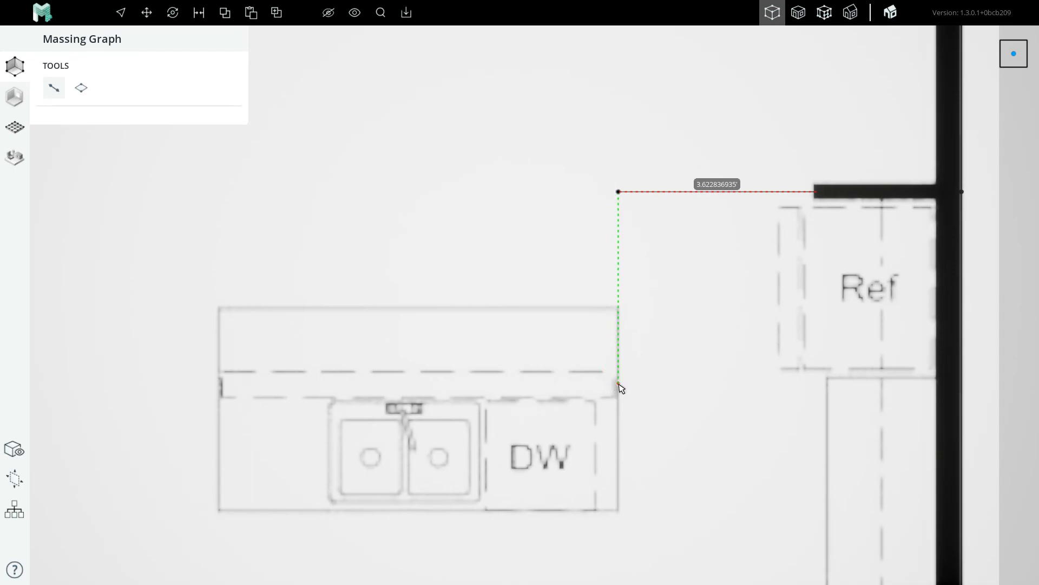
mouse_move(616, 386)
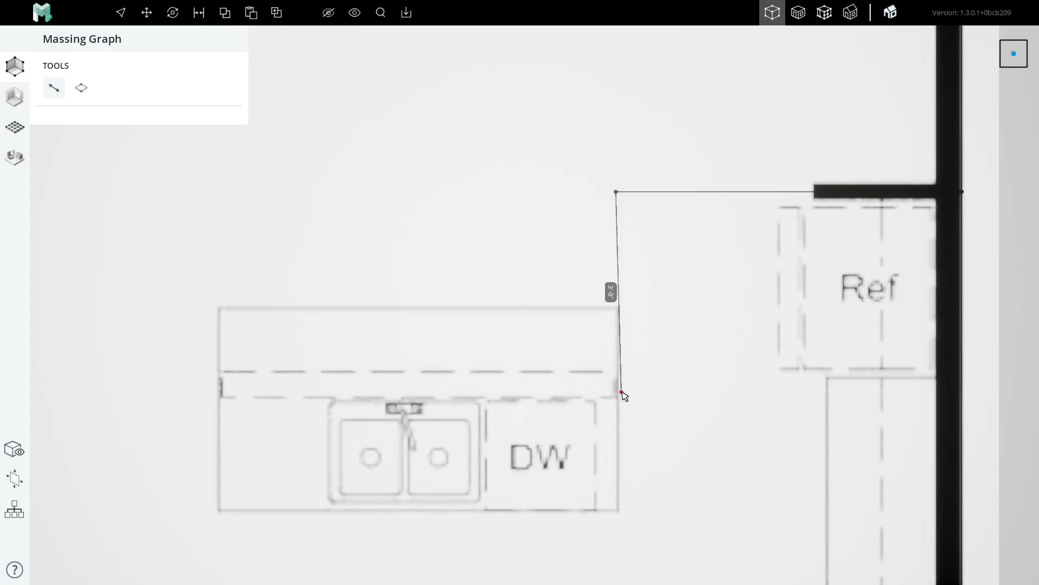
Step: End the kitchen island edge at the island's corner
click(620, 394)
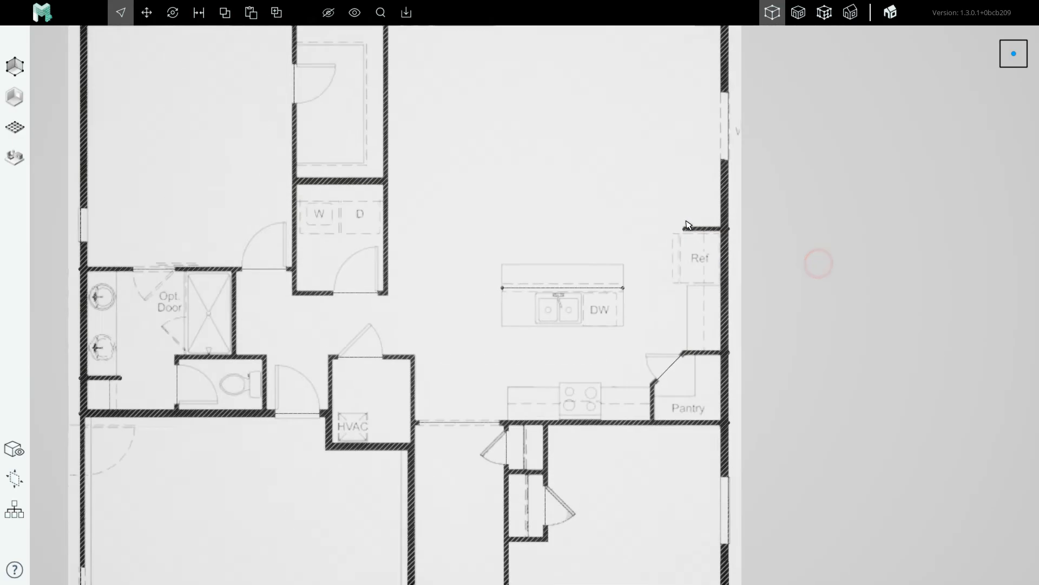
Step: Select the floor-plan background image (scale 2.012) and zoom around to inspect it
click(563, 298)
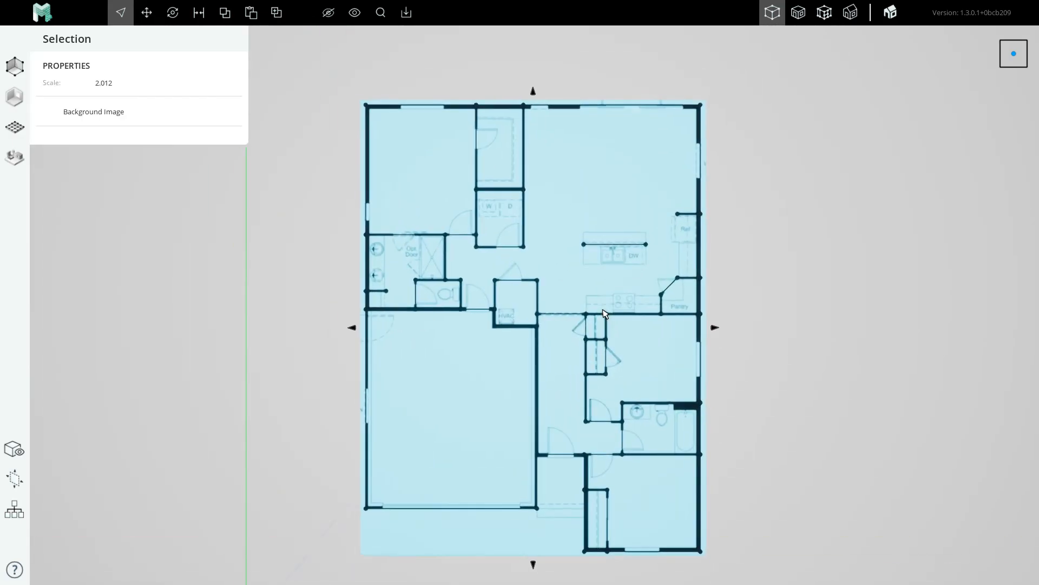
scroll(up, 3)
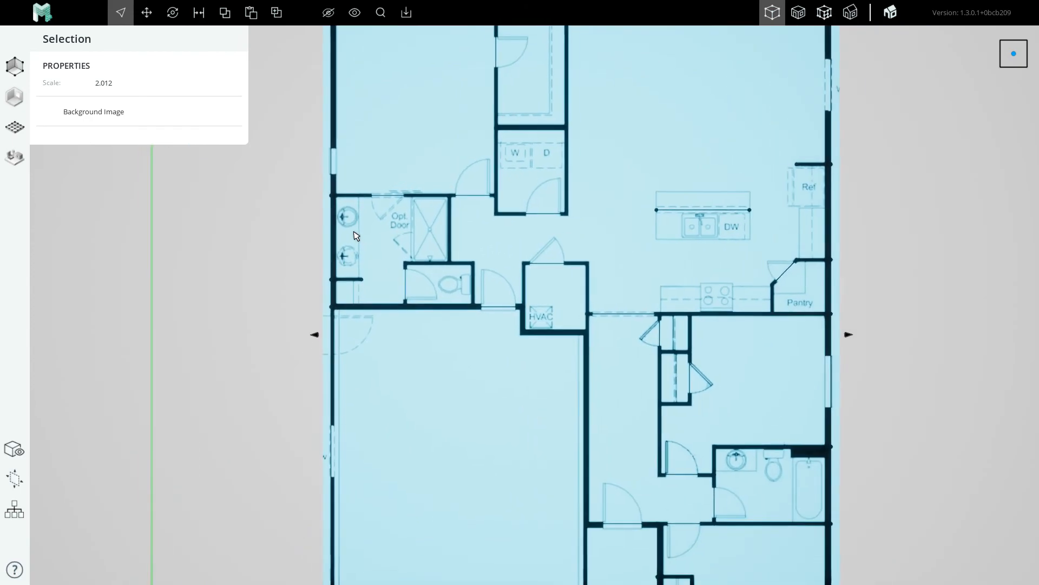
scroll(up, 3)
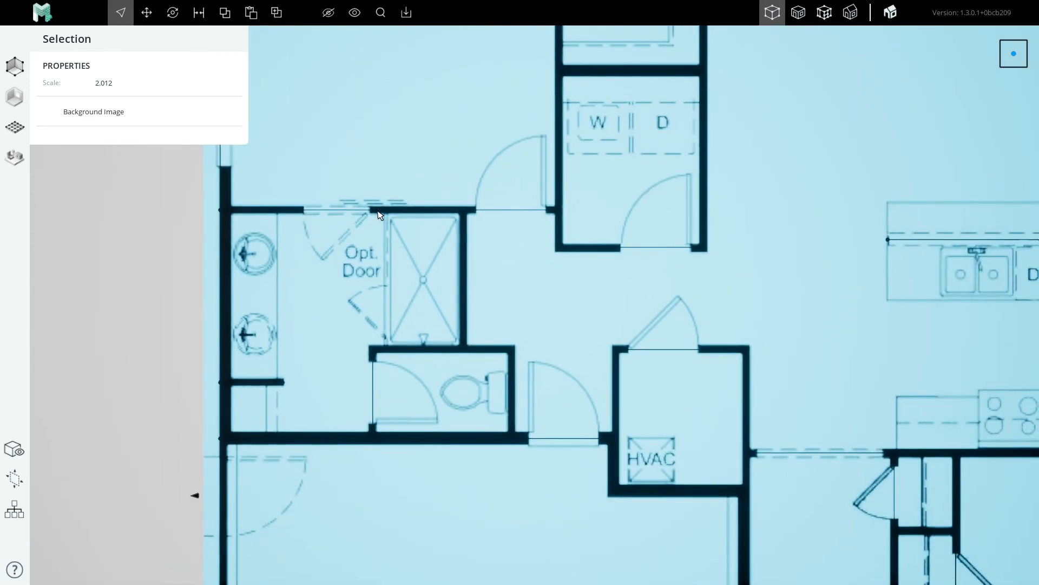
scroll(down, 3)
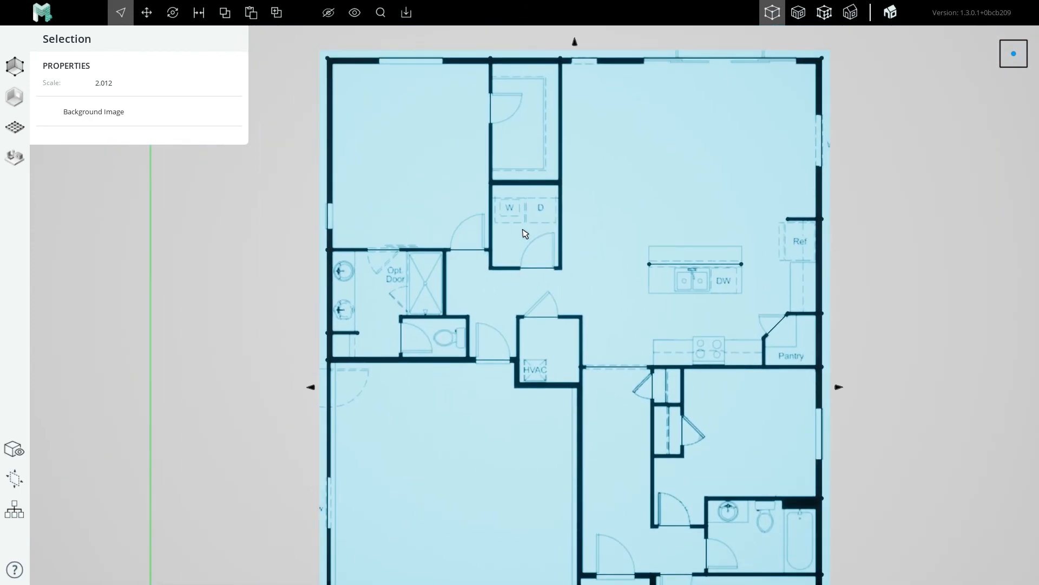
scroll(down, 3)
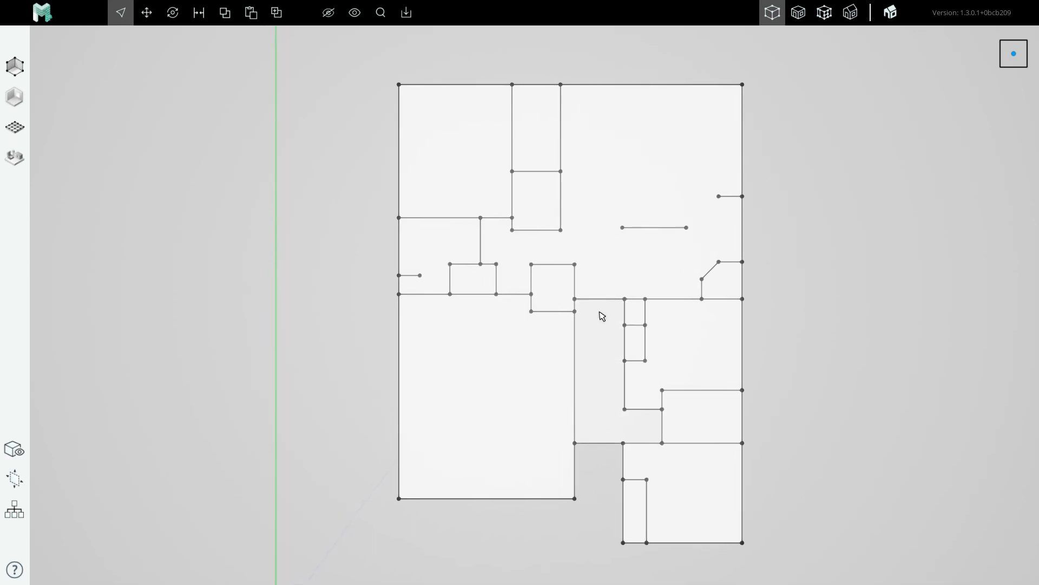
mouse_move(620, 324)
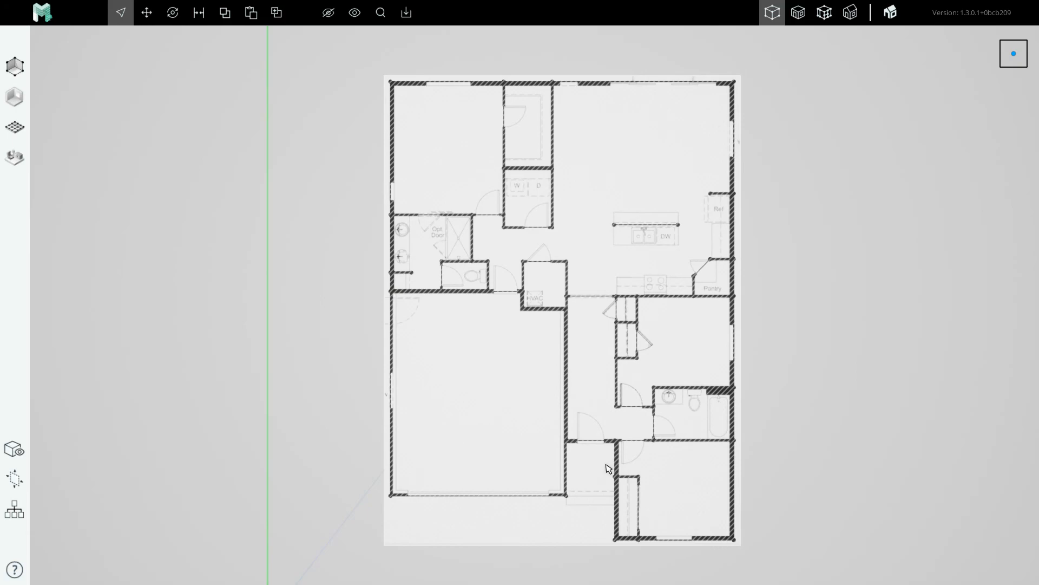
mouse_move(596, 472)
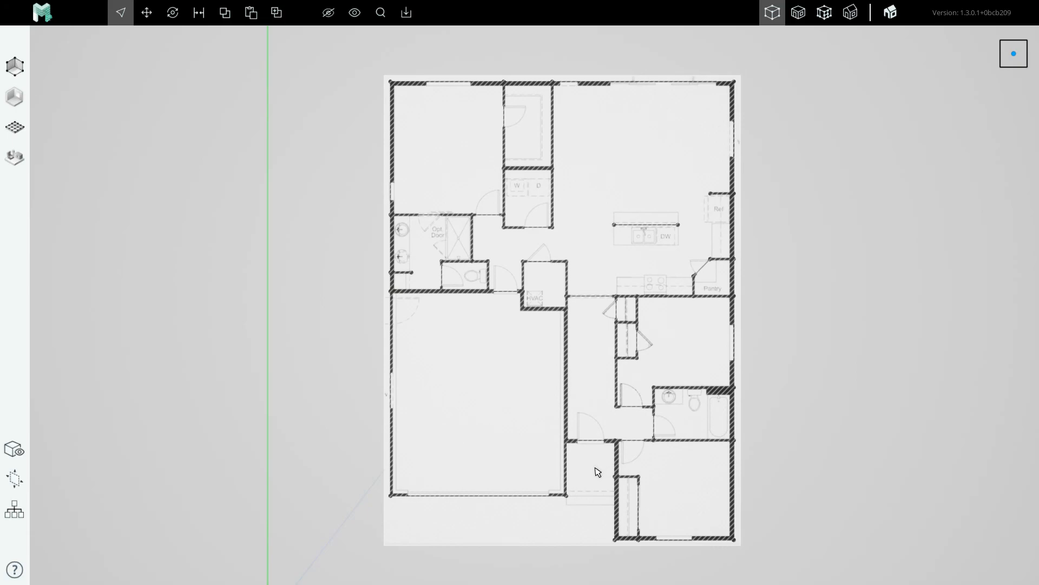